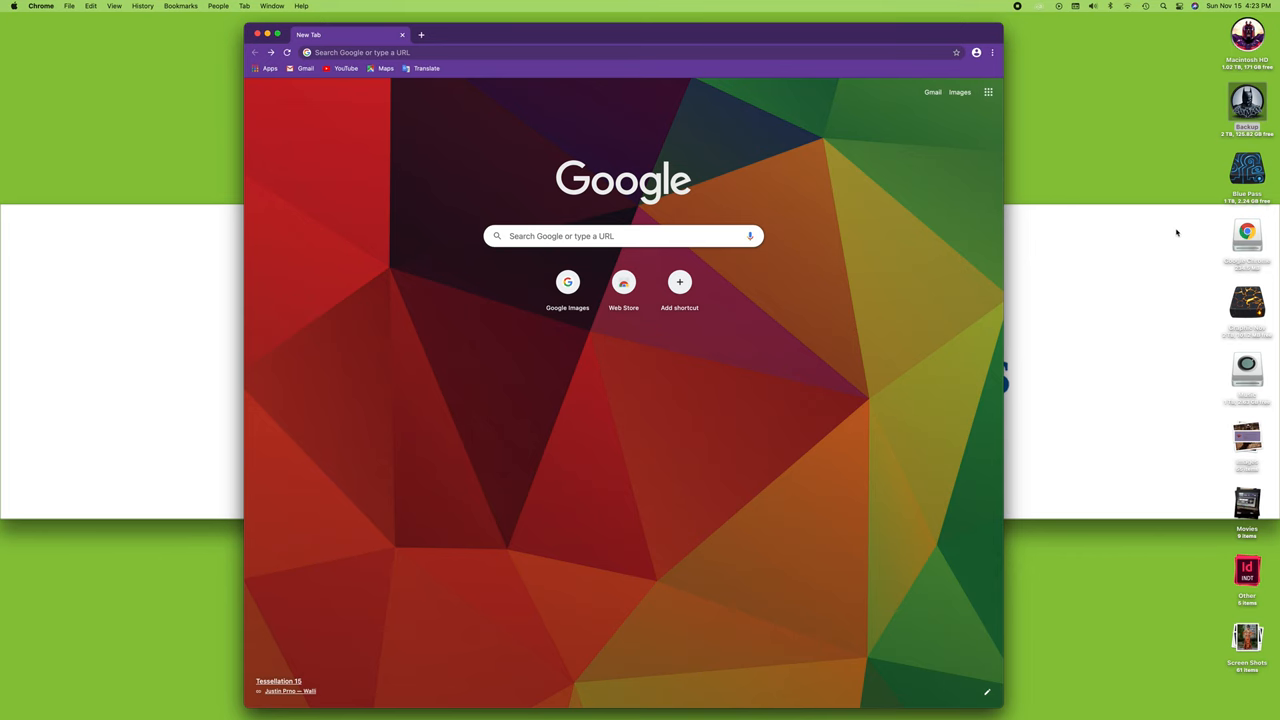
pyautogui.moveTo(912, 236)
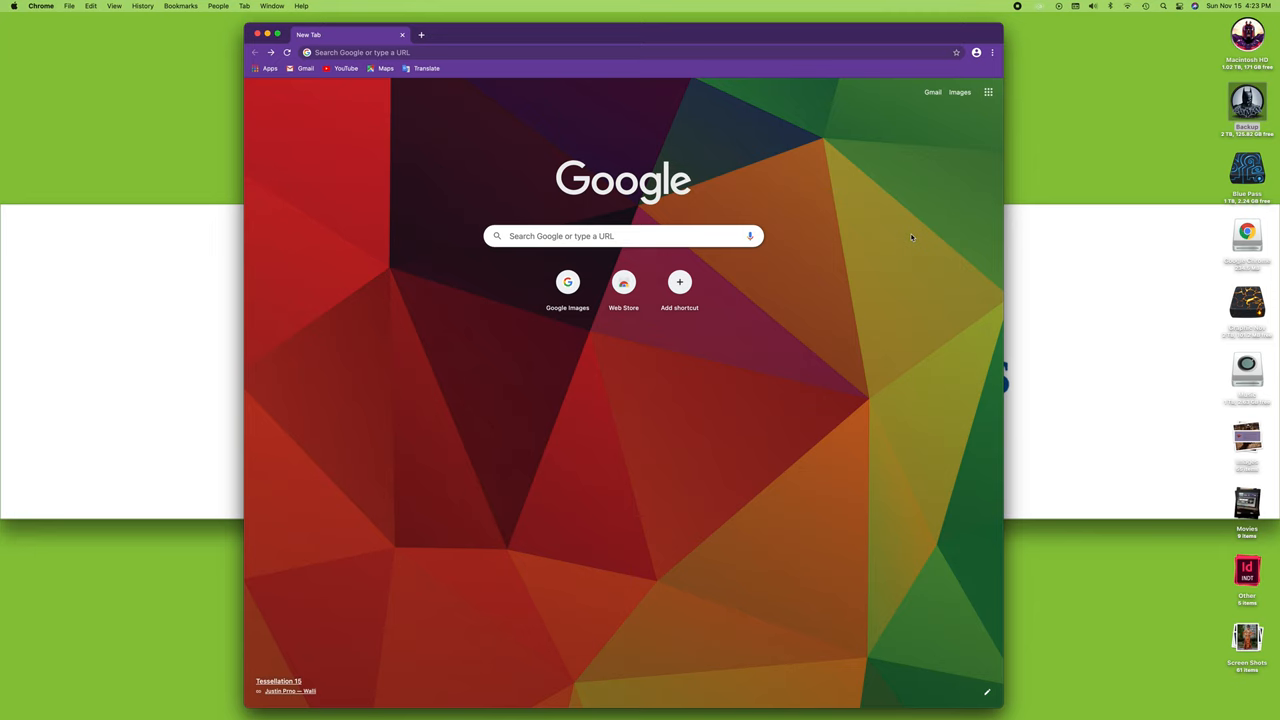
# Rerun the recent 'moodle etsb' search and go to the ETSB Moodle site from its results.
pyautogui.click(448, 52)
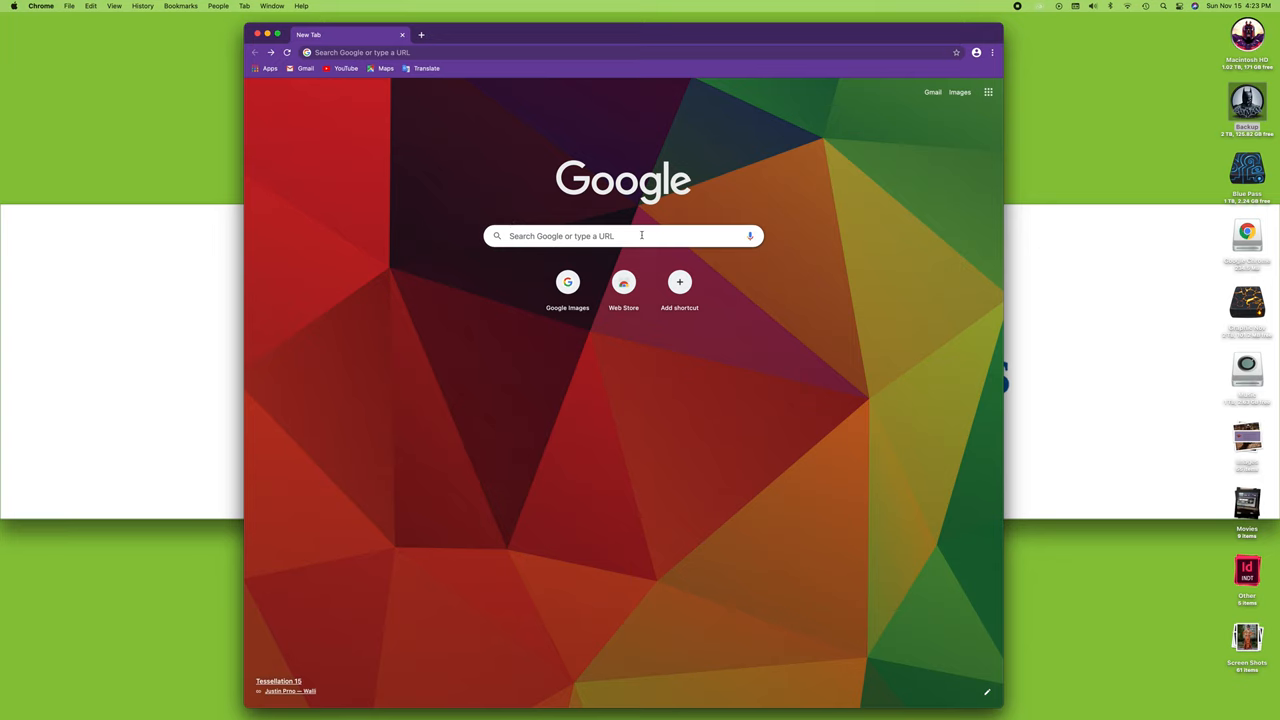
pyautogui.click(624, 236)
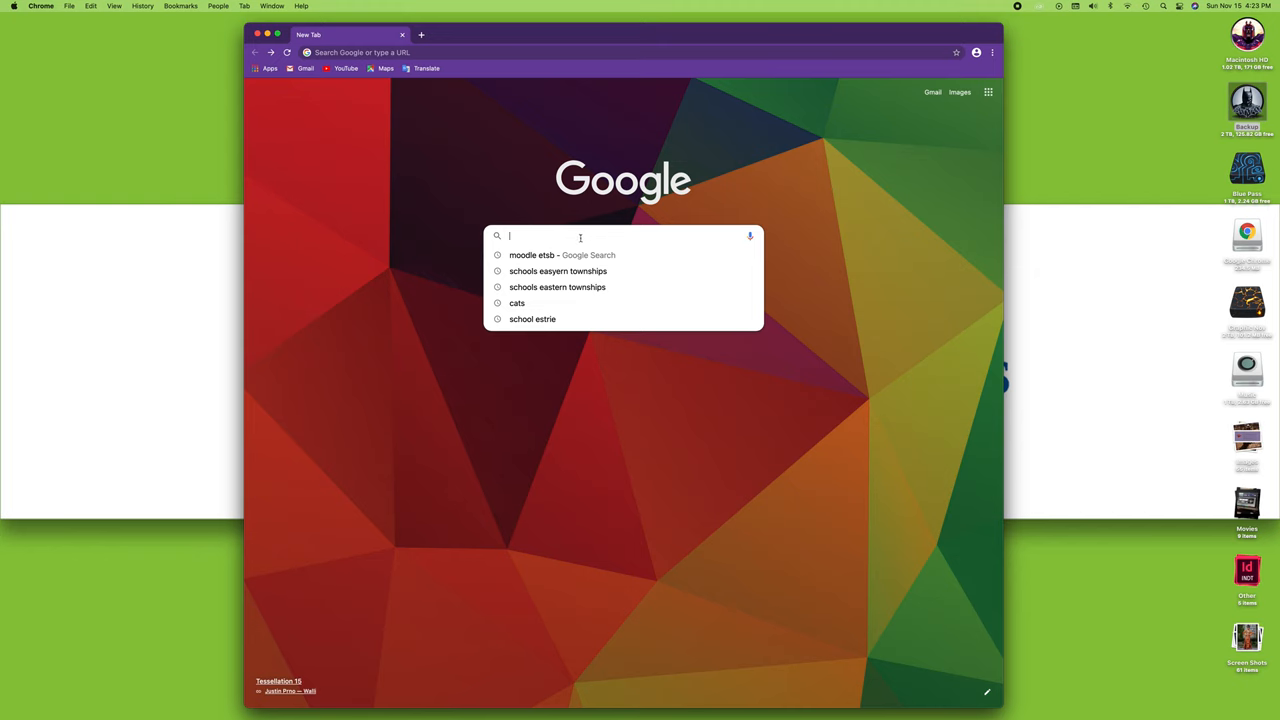
pyautogui.click(548, 256)
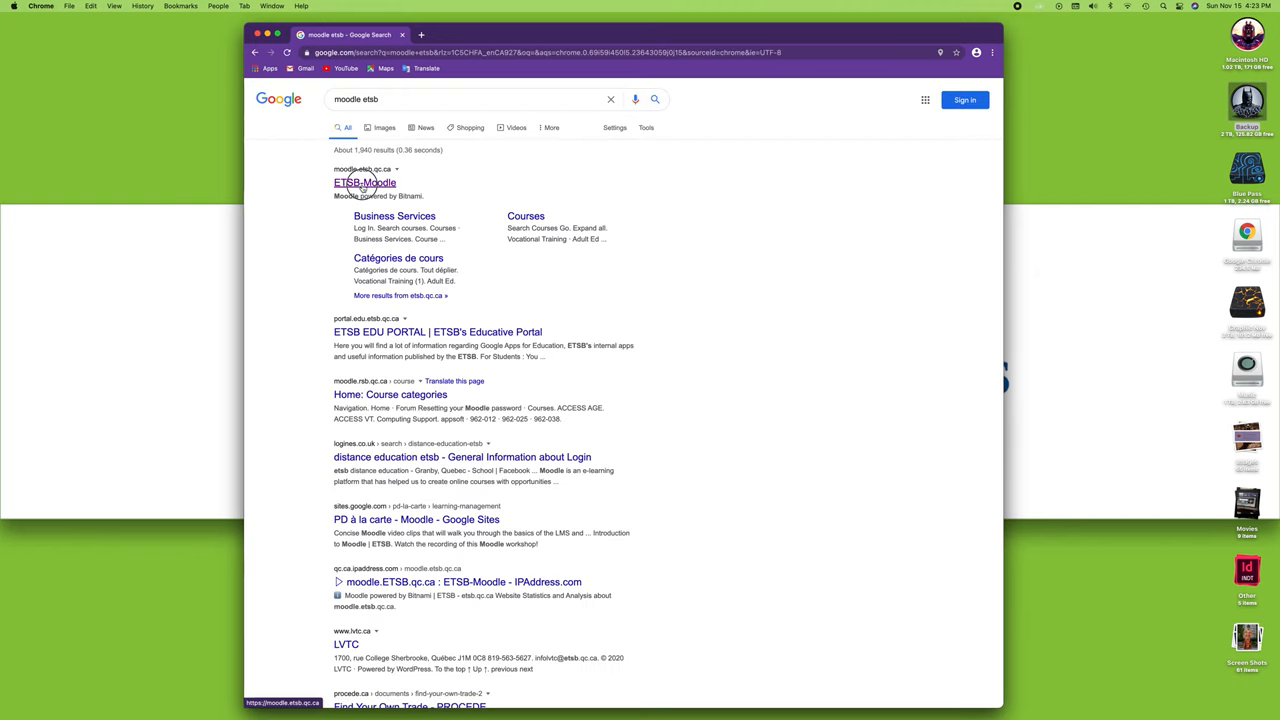
pyautogui.click(364, 182)
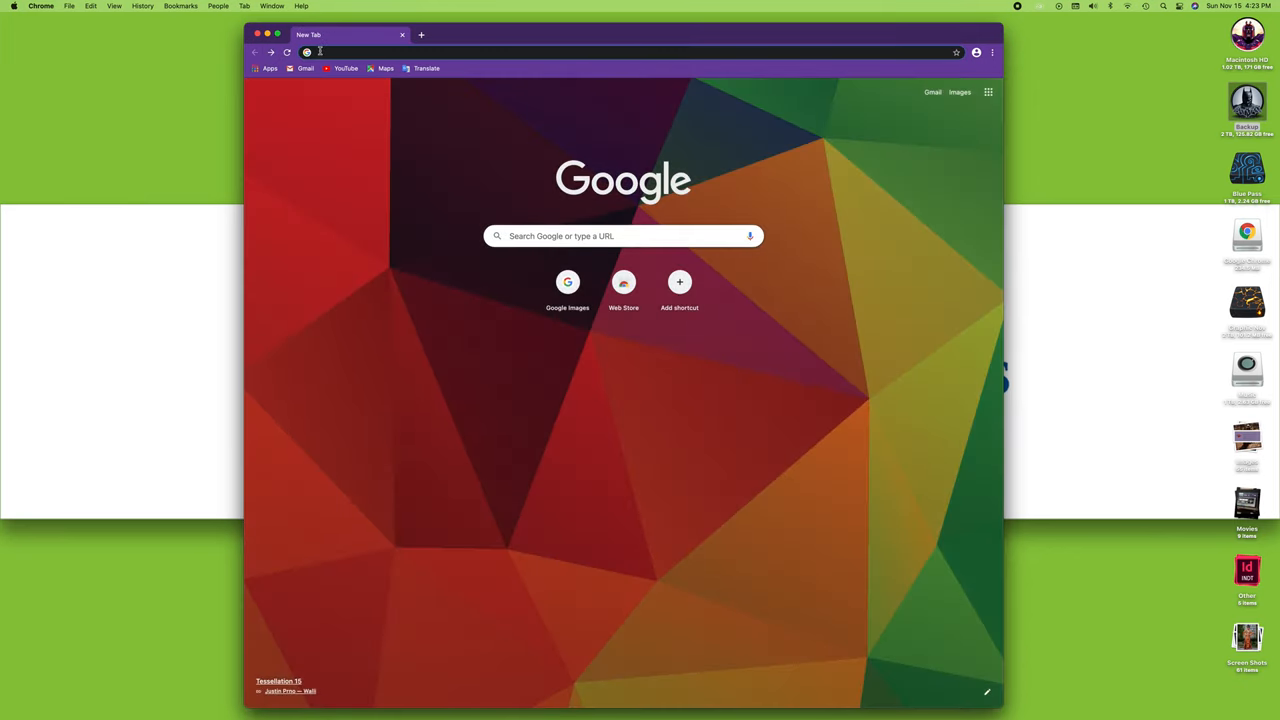
pyautogui.moveTo(352, 52)
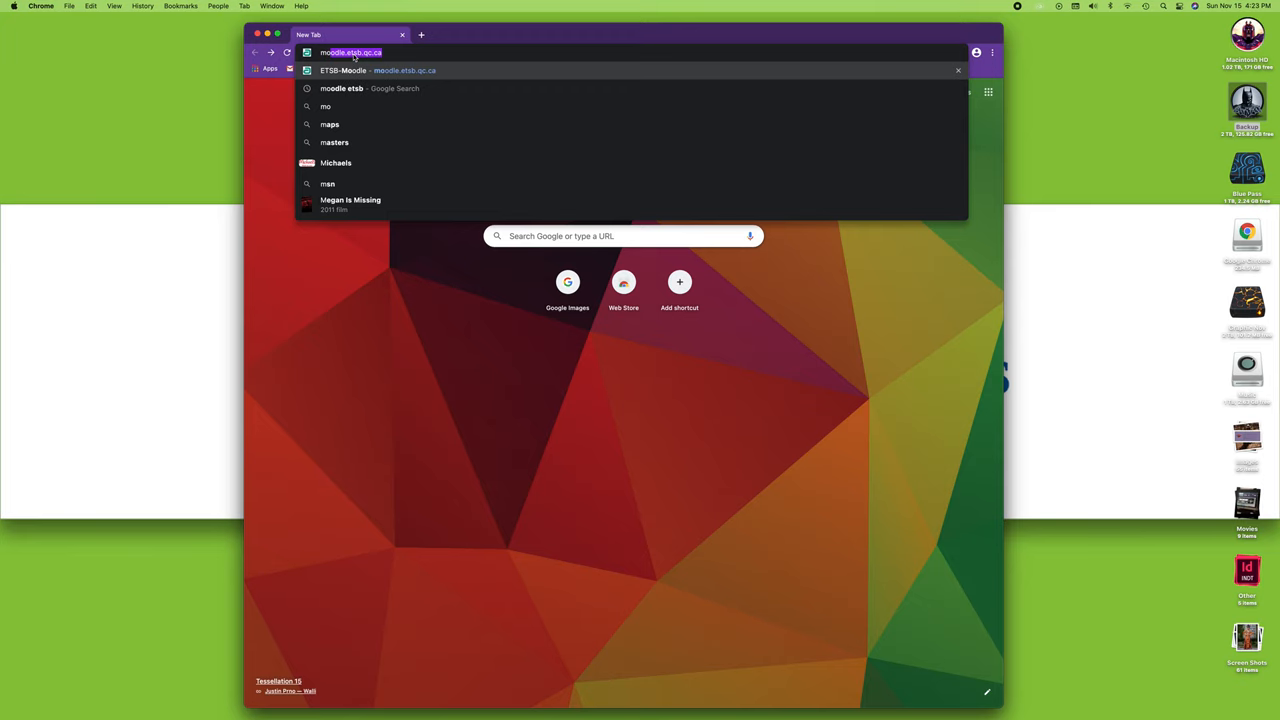
pyautogui.write('mo')
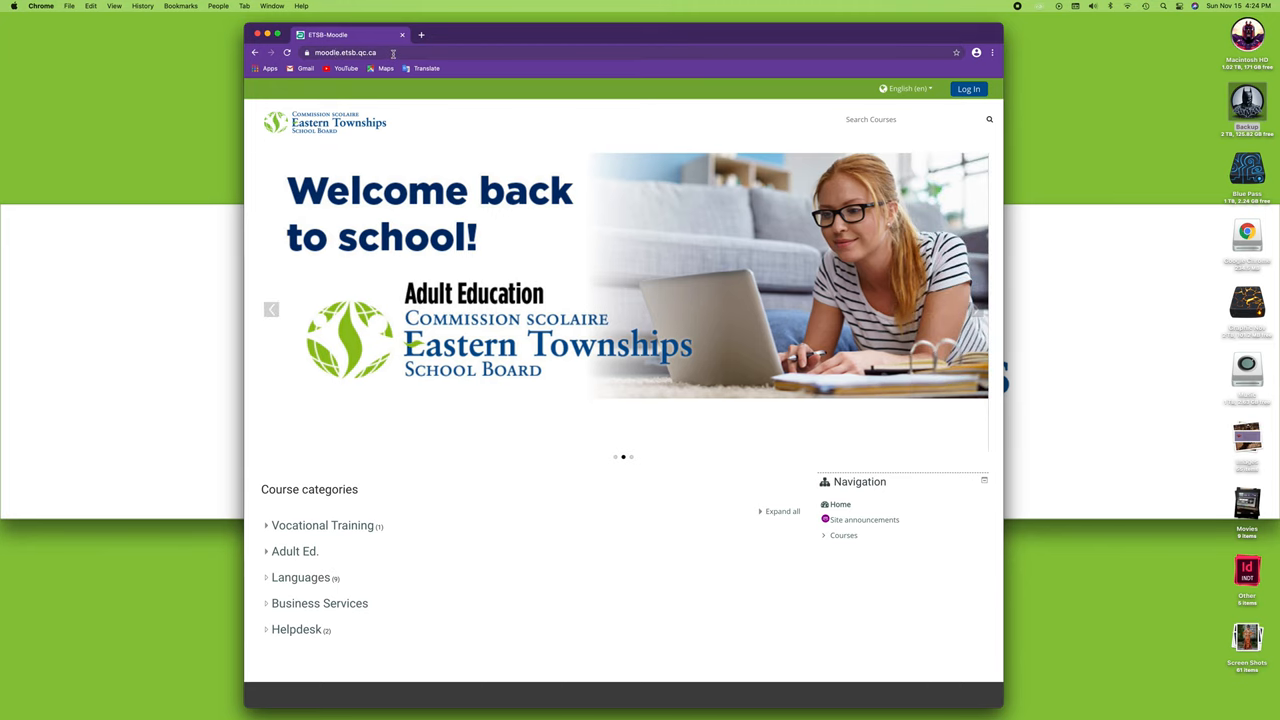
pyautogui.click(420, 36)
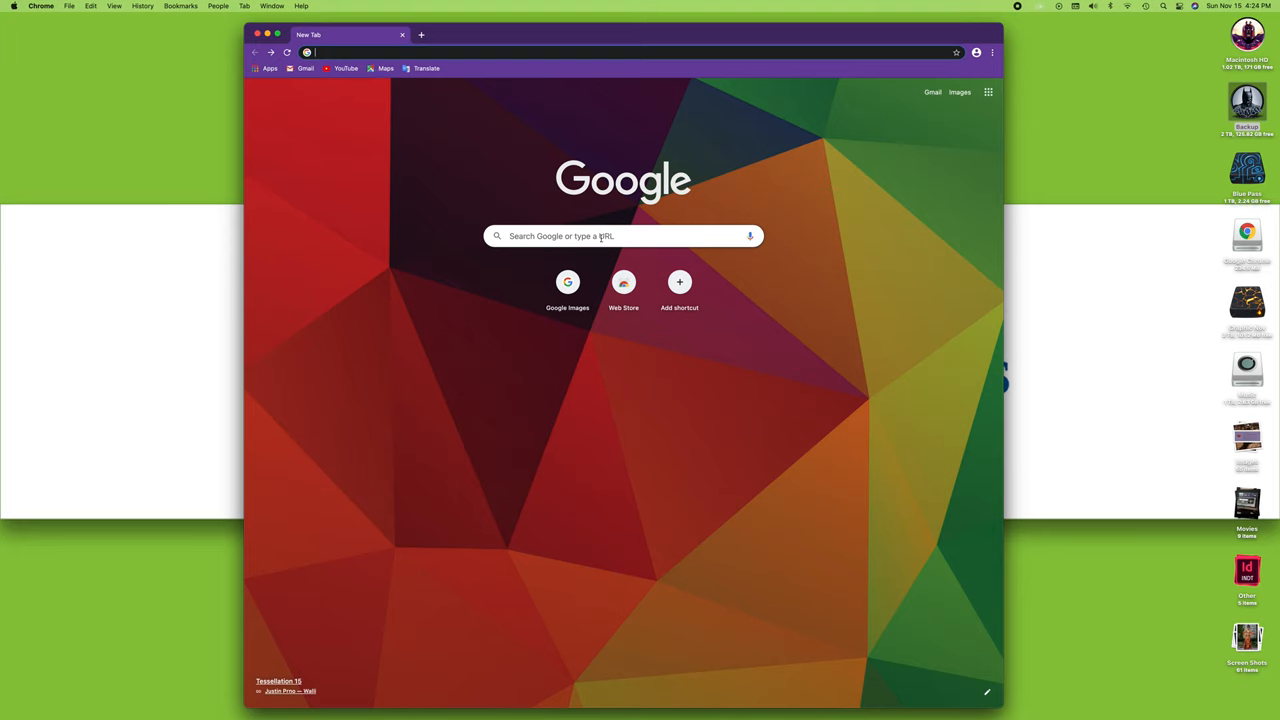
pyautogui.click(624, 236)
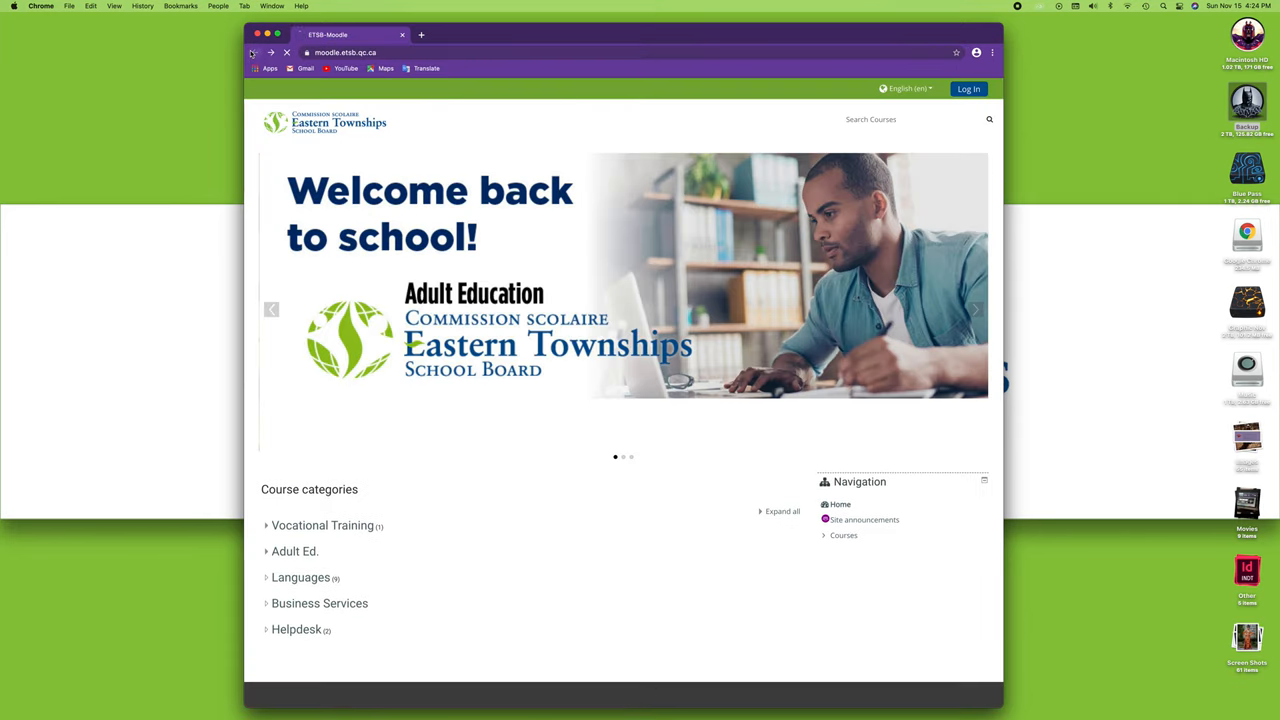
pyautogui.click(420, 36)
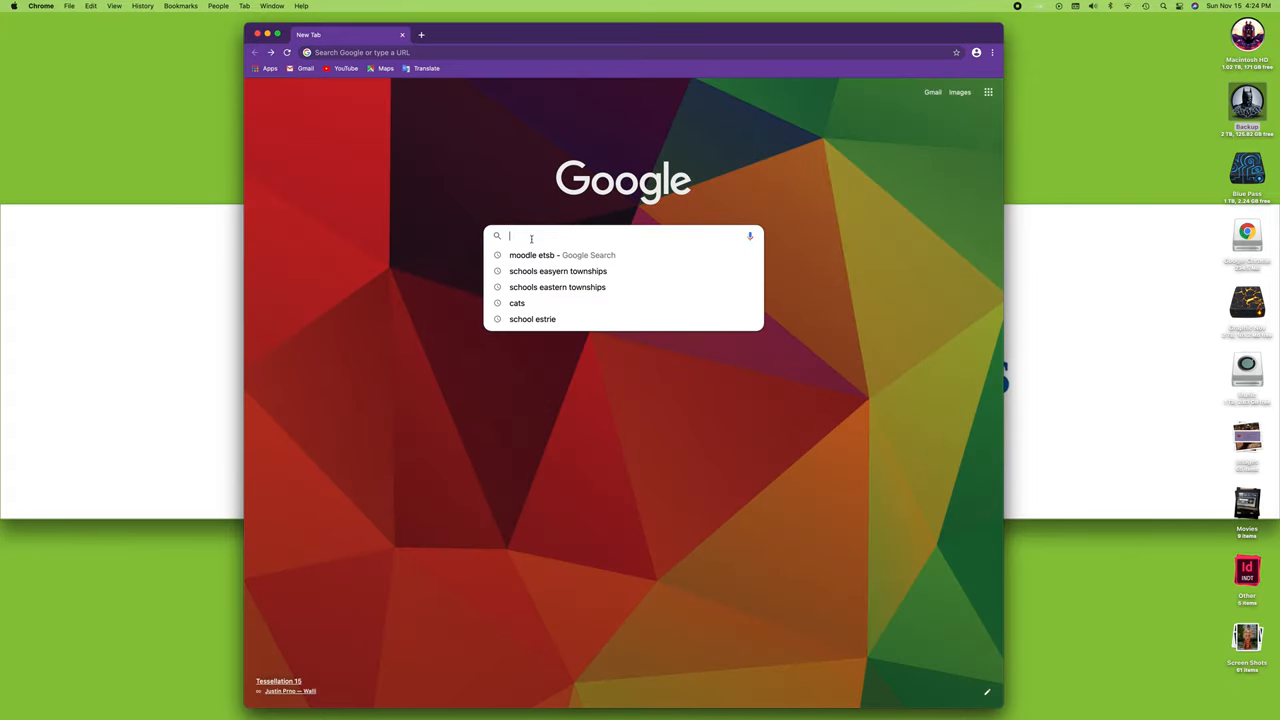
pyautogui.write('https://moodle.etsb.qc.ca/')
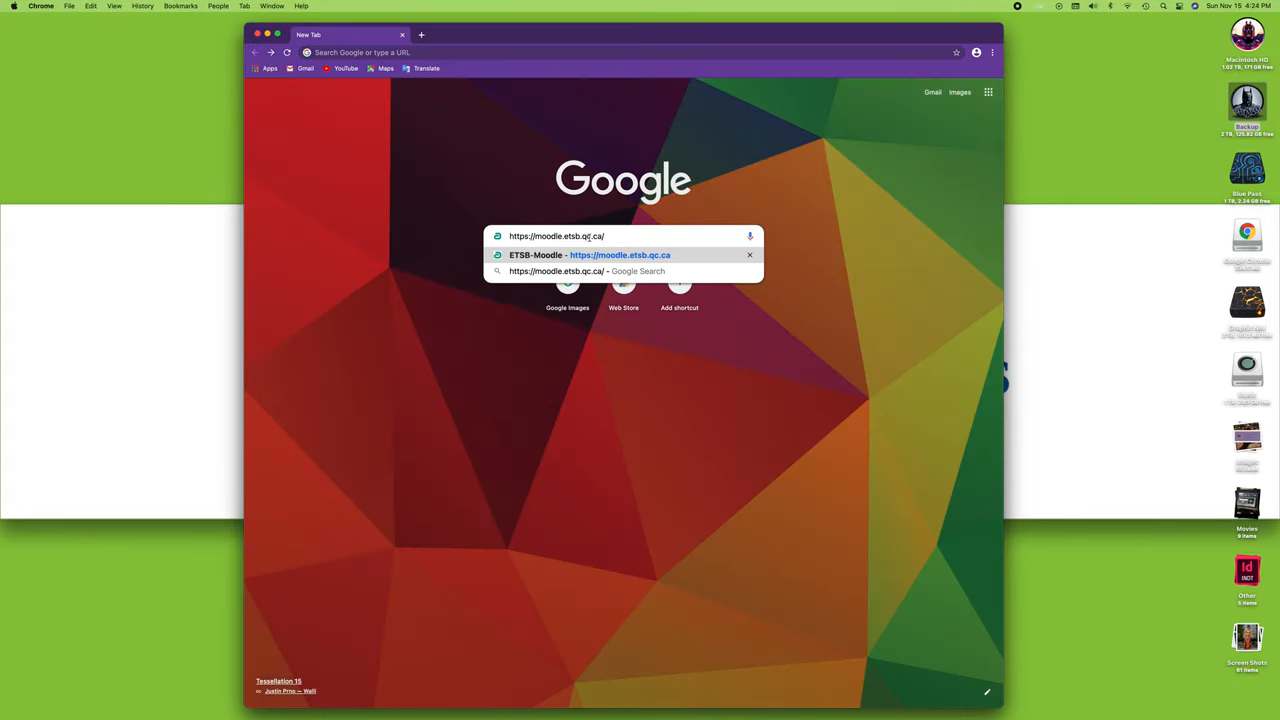
pyautogui.click(588, 256)
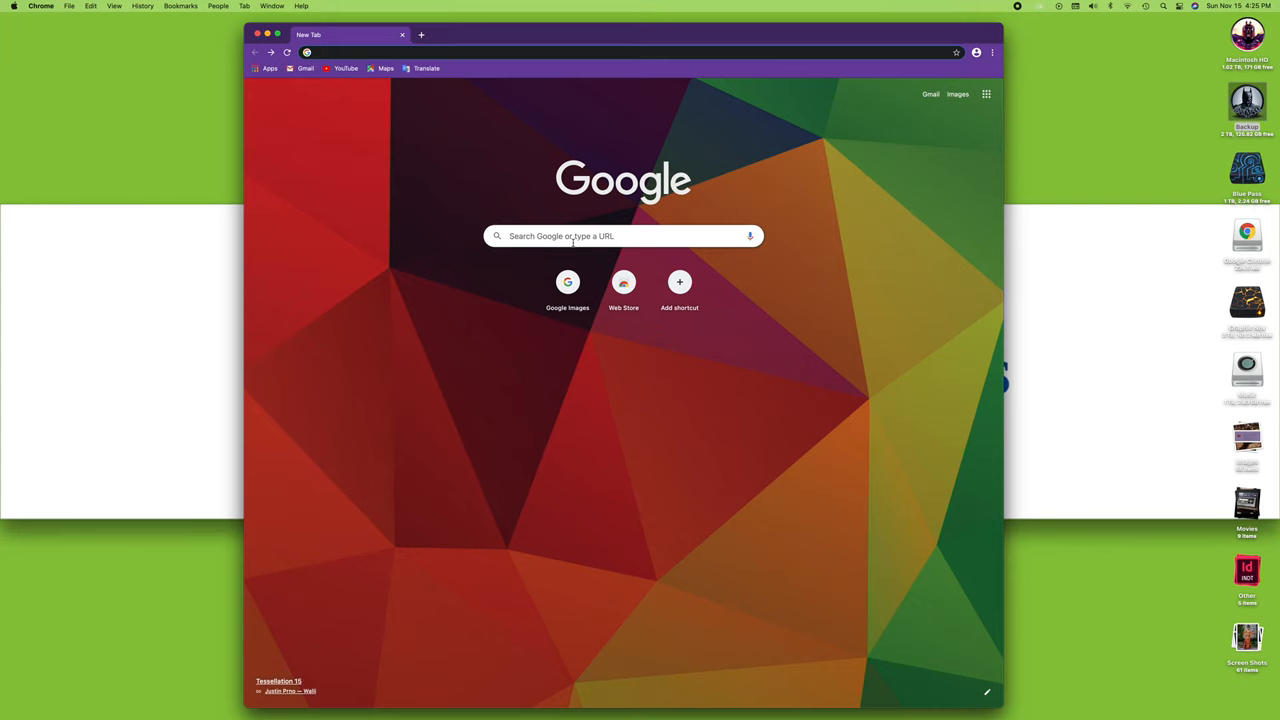
# Search Google for 'how to take a screenshot' via the 'how to' suggestion.
pyautogui.click(620, 236)
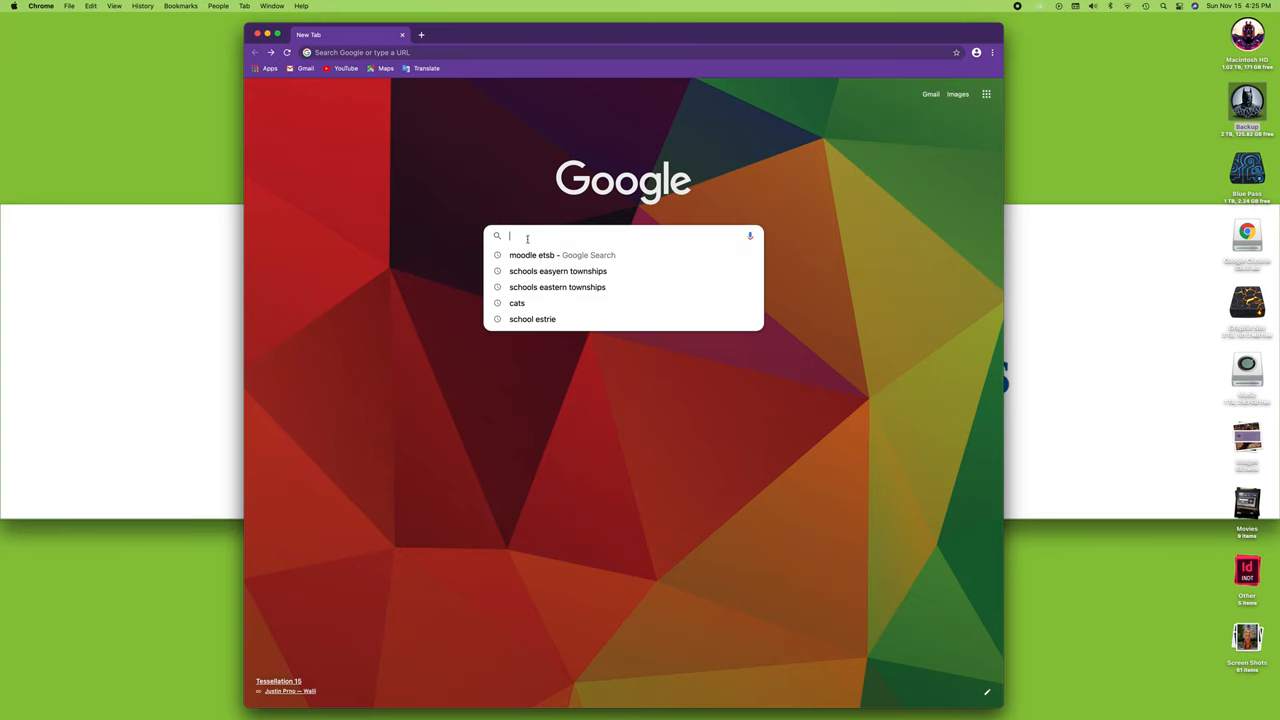
pyautogui.write('how to')
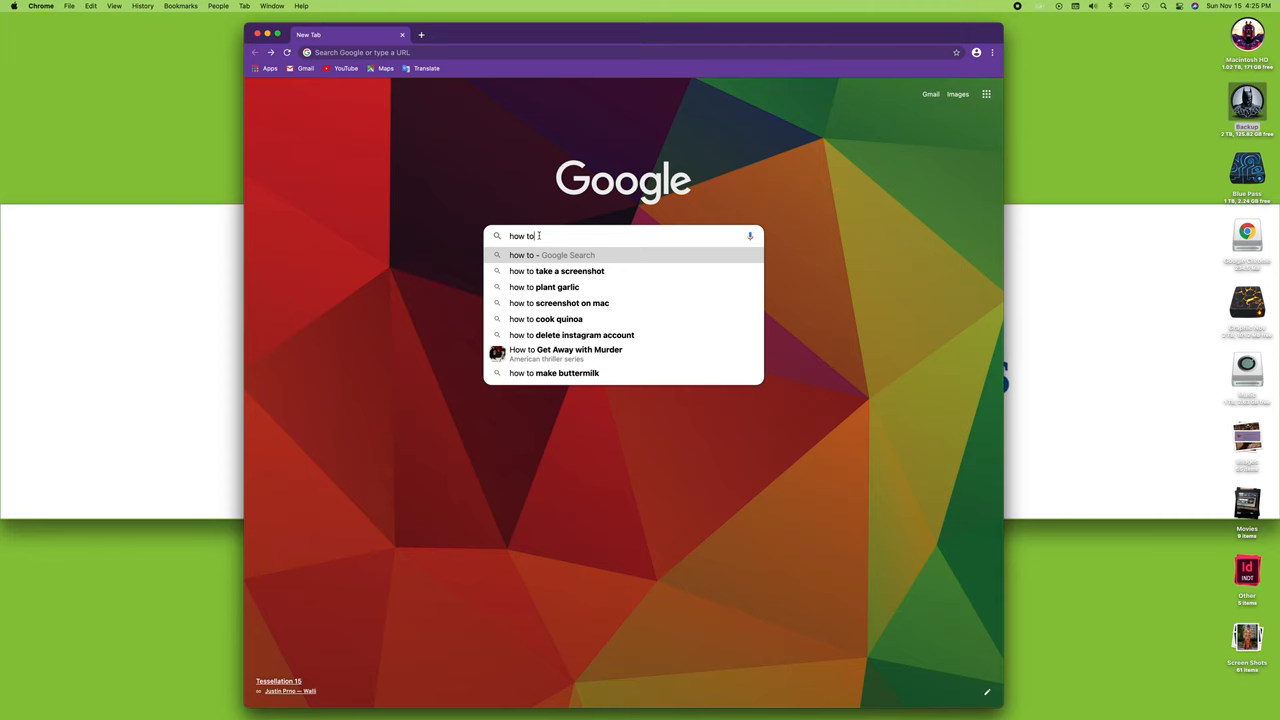
pyautogui.moveTo(572, 284)
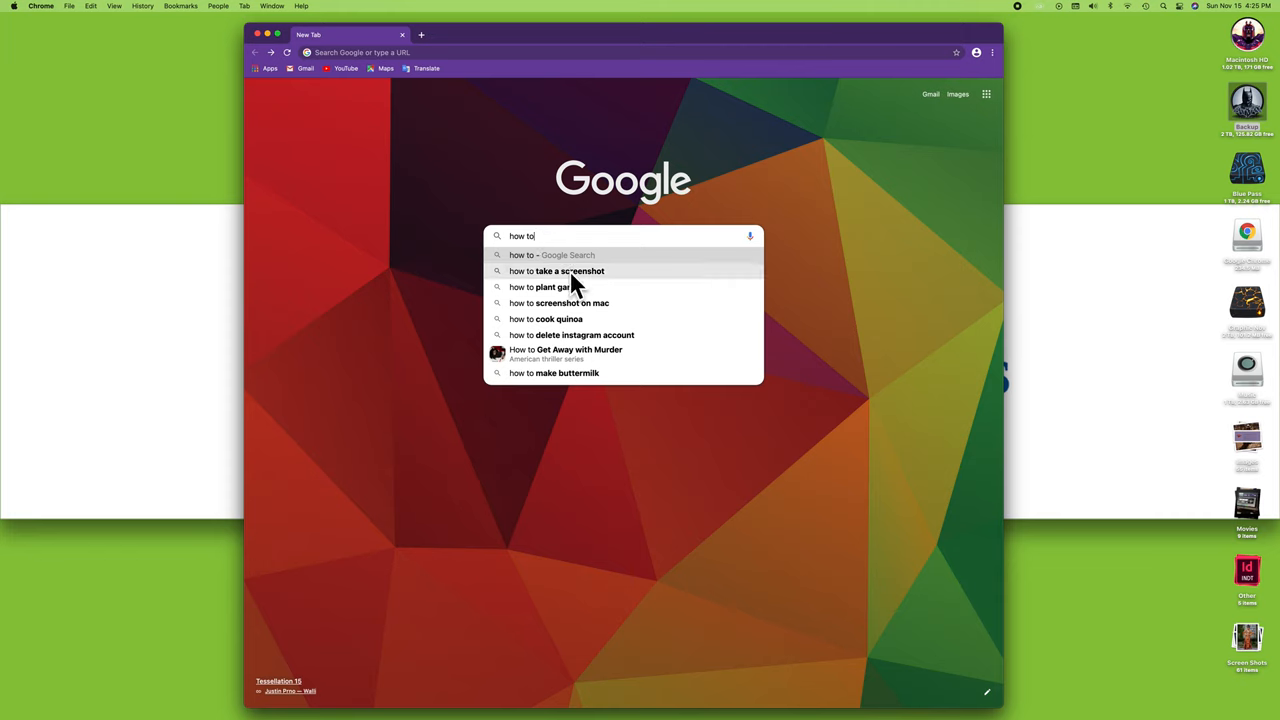
pyautogui.moveTo(556, 288)
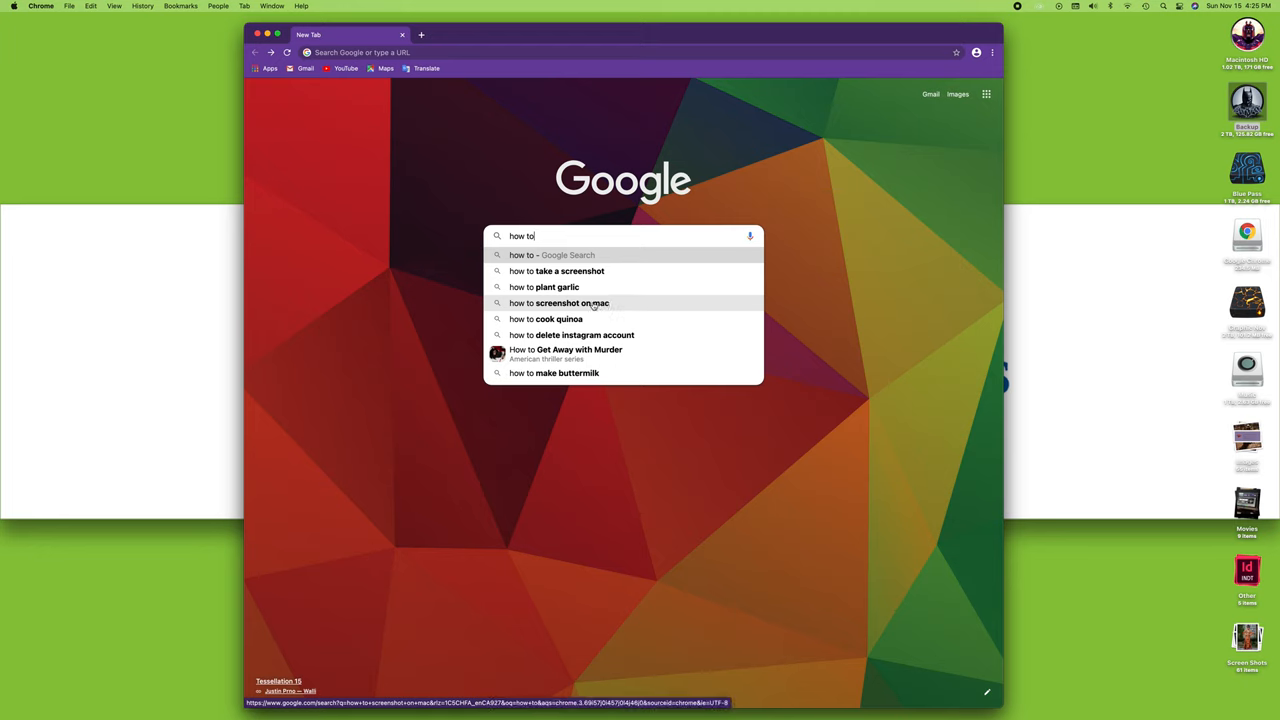
pyautogui.moveTo(604, 312)
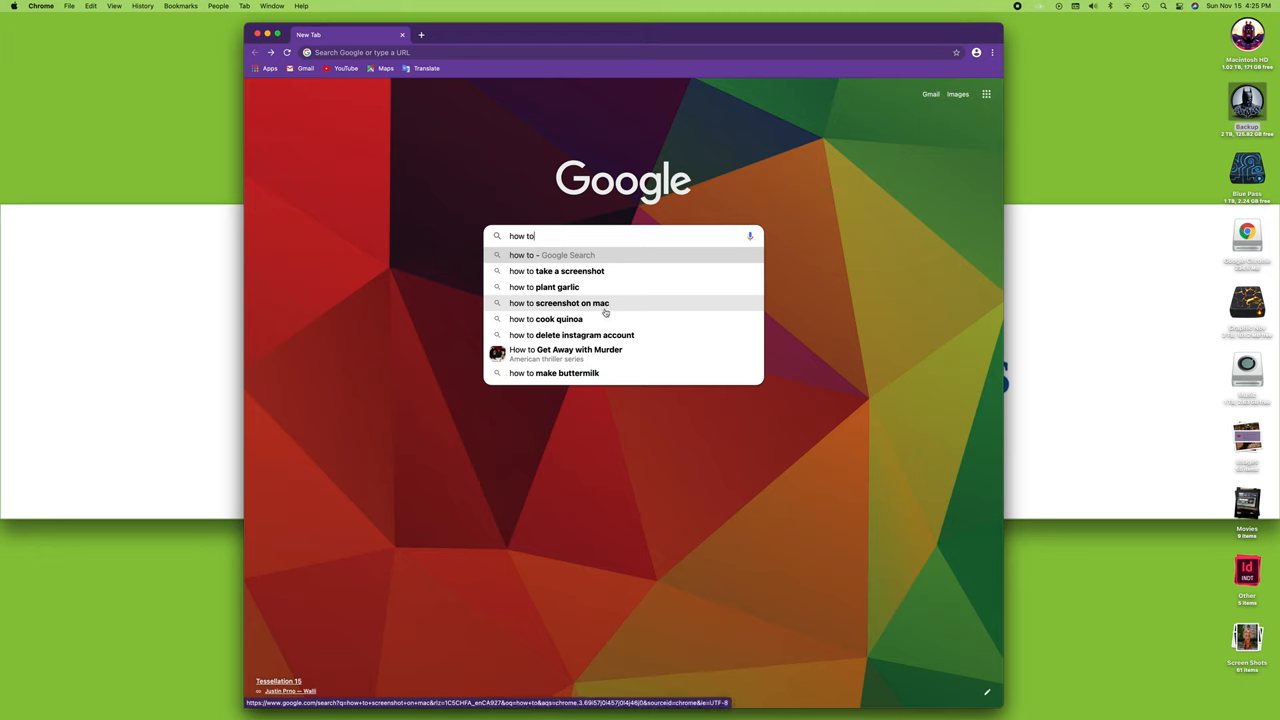
pyautogui.moveTo(588, 318)
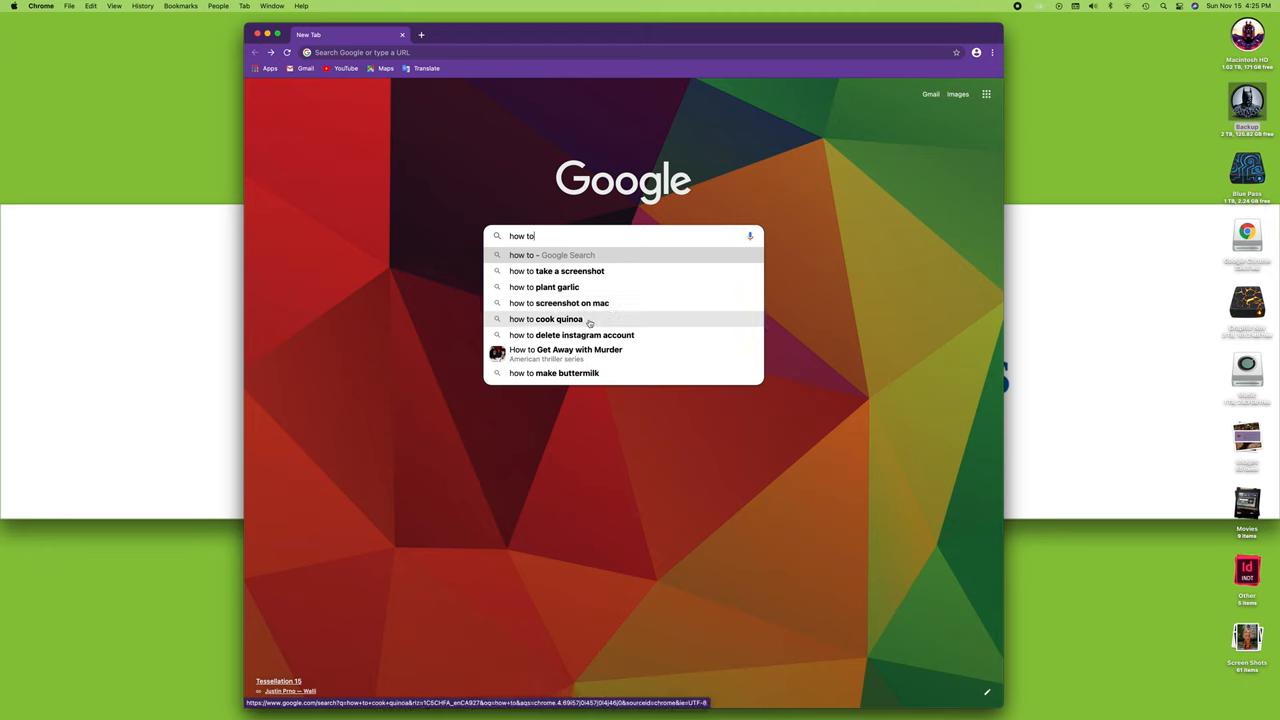
pyautogui.moveTo(568, 372)
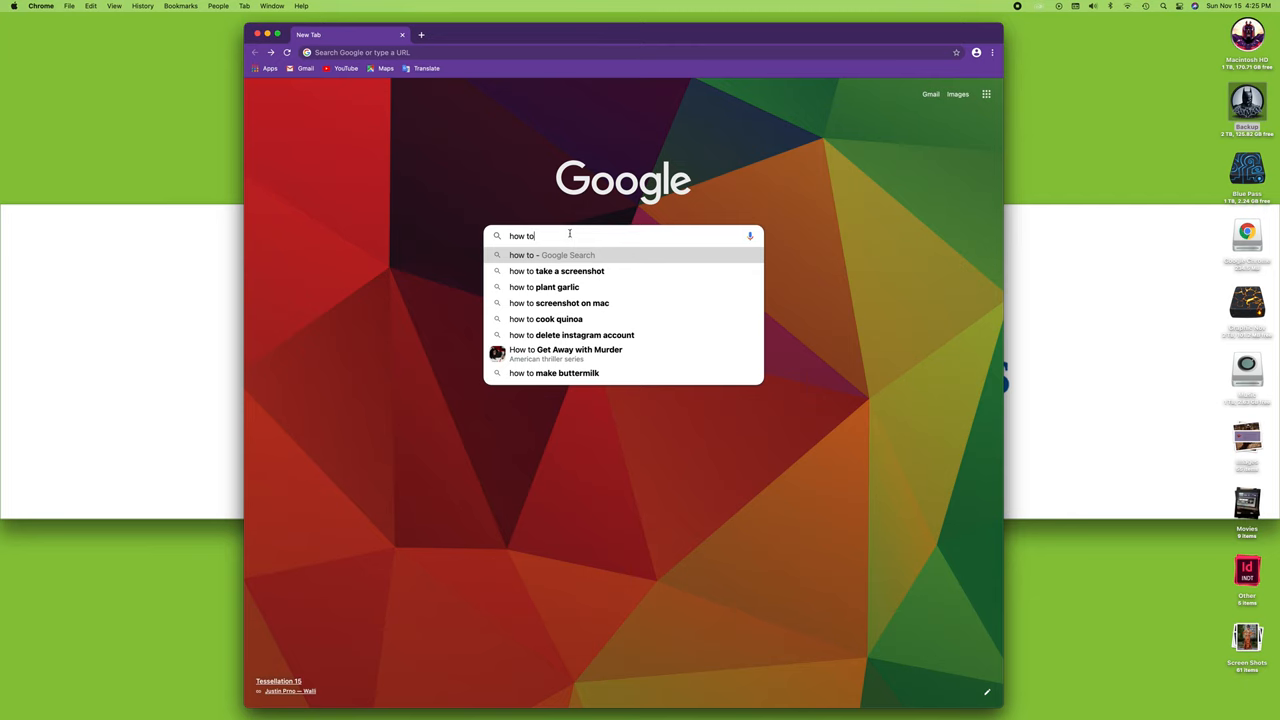
pyautogui.click(556, 272)
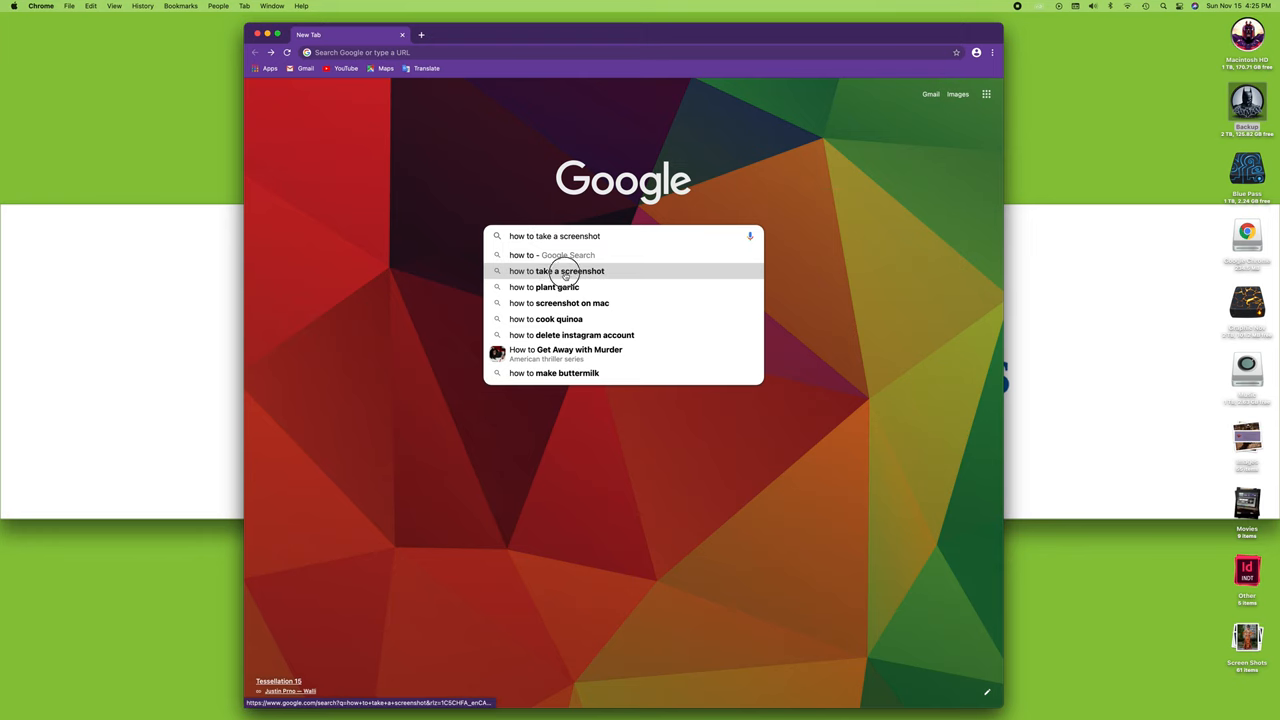
pyautogui.click(556, 272)
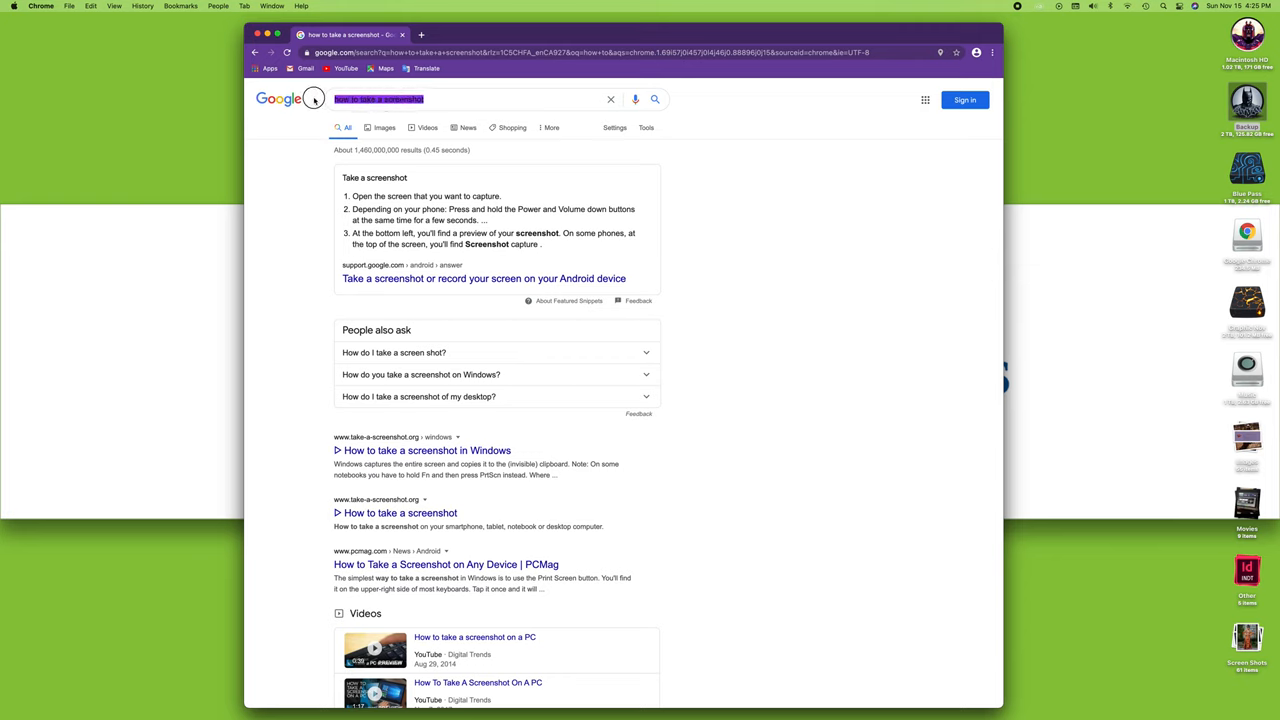
# Run a new Google search for 'cats' and look down its results.
pyautogui.click(460, 98)
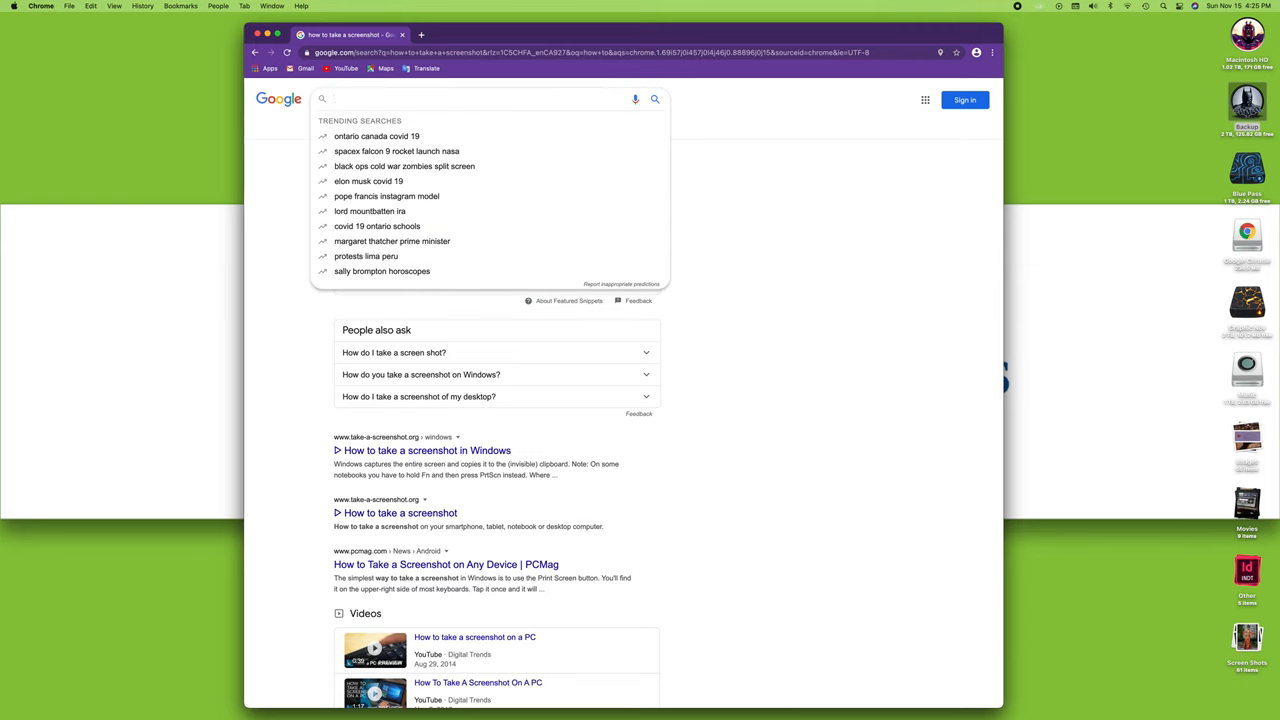
pyautogui.write('cat')
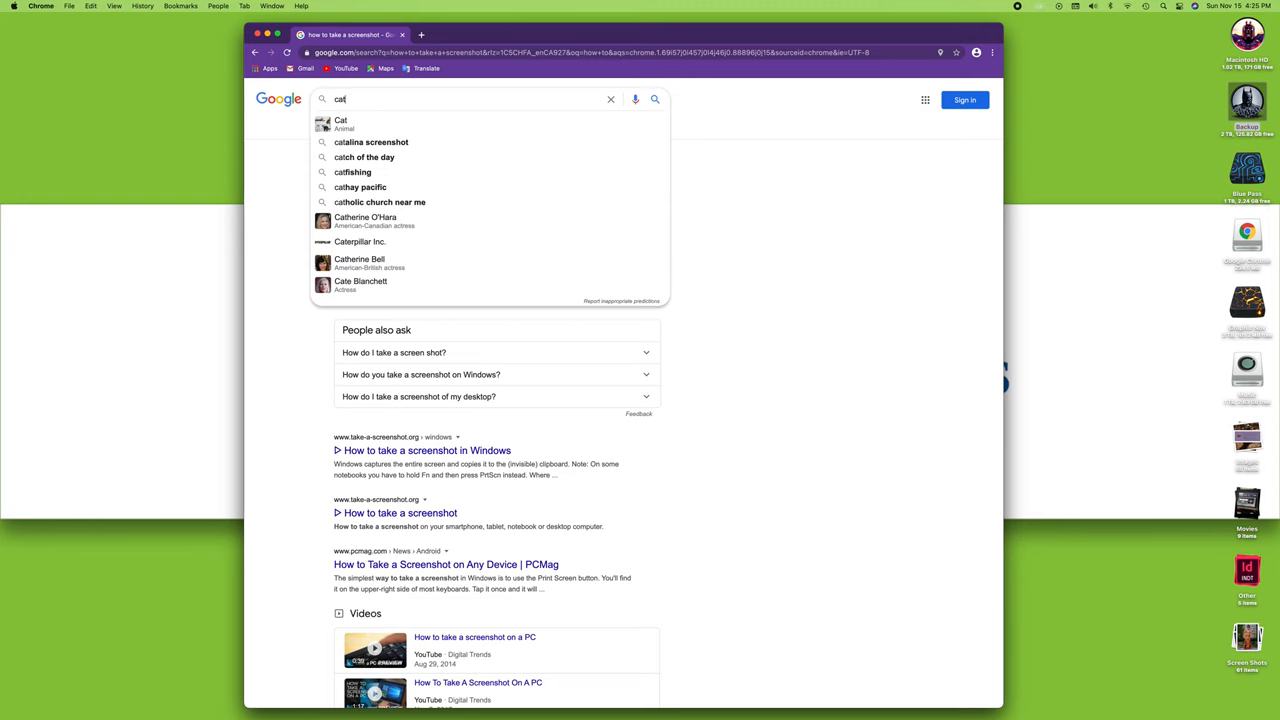
pyautogui.write('s')
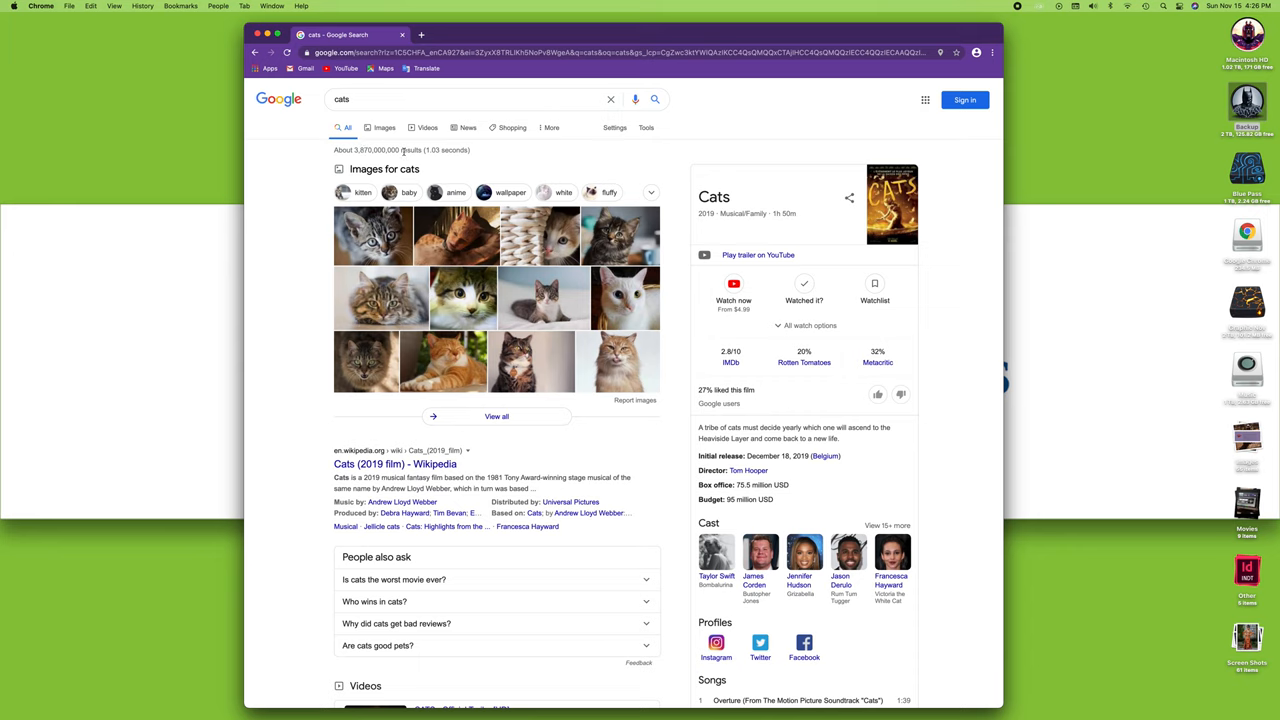
pyautogui.doubleClick(378, 150)
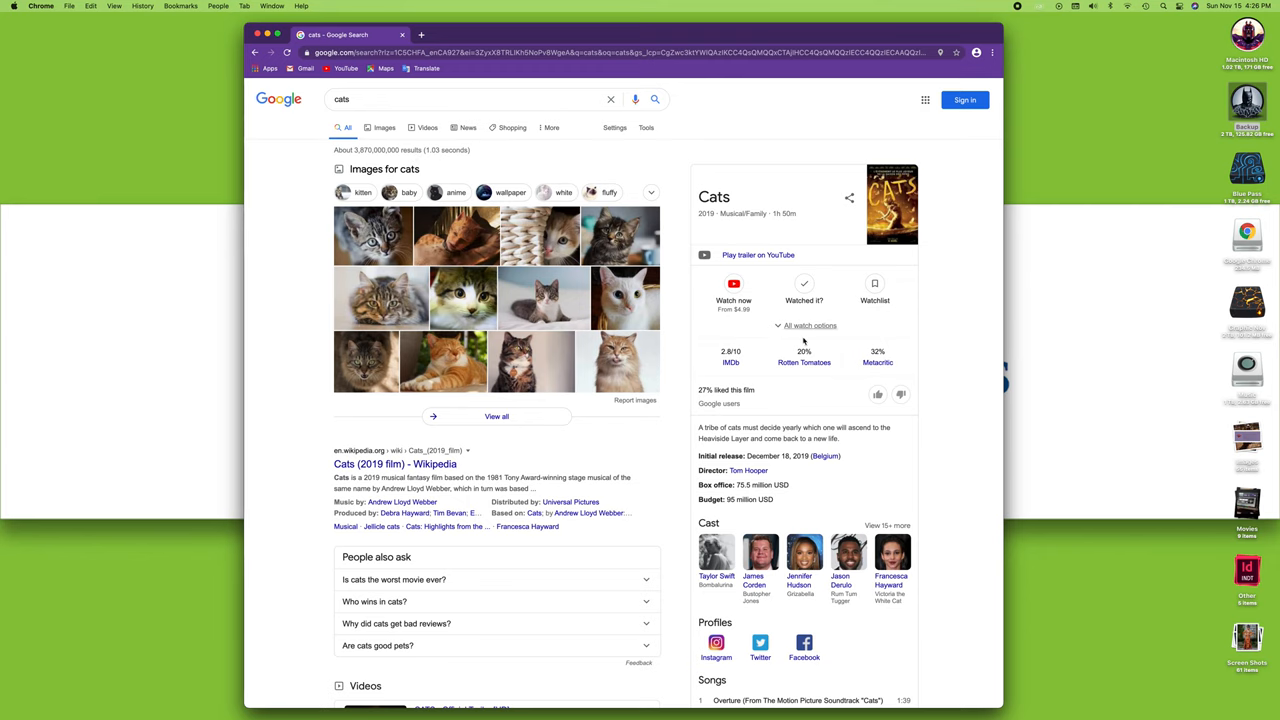
pyautogui.scroll(-3)
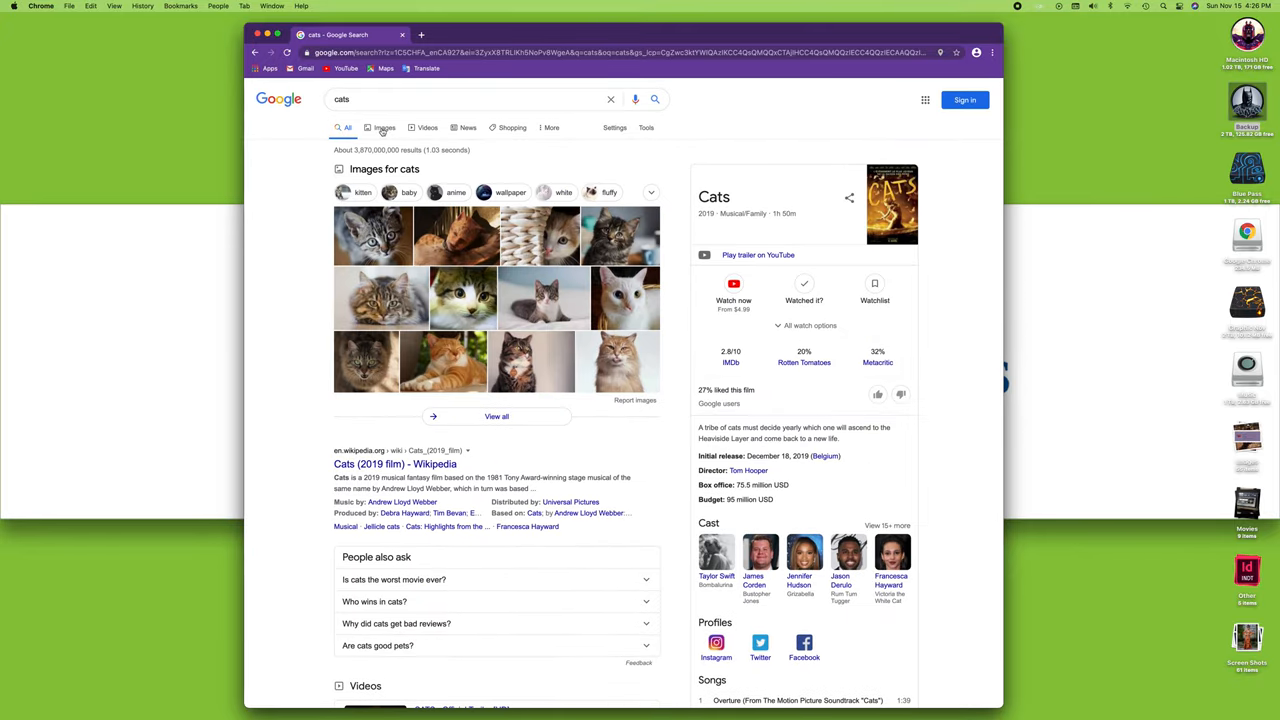
# Browse the cats results as Images, Videos and News, then return to the new tab page via Back history.
pyautogui.click(376, 128)
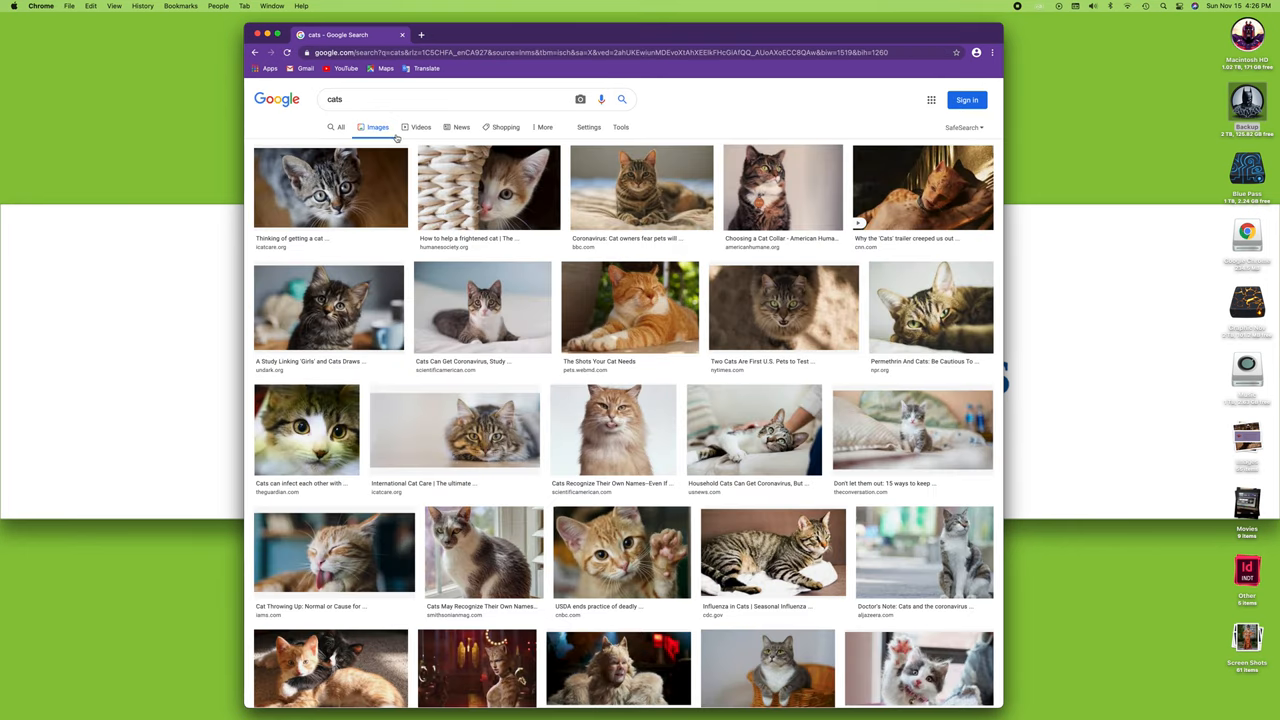
pyautogui.click(420, 128)
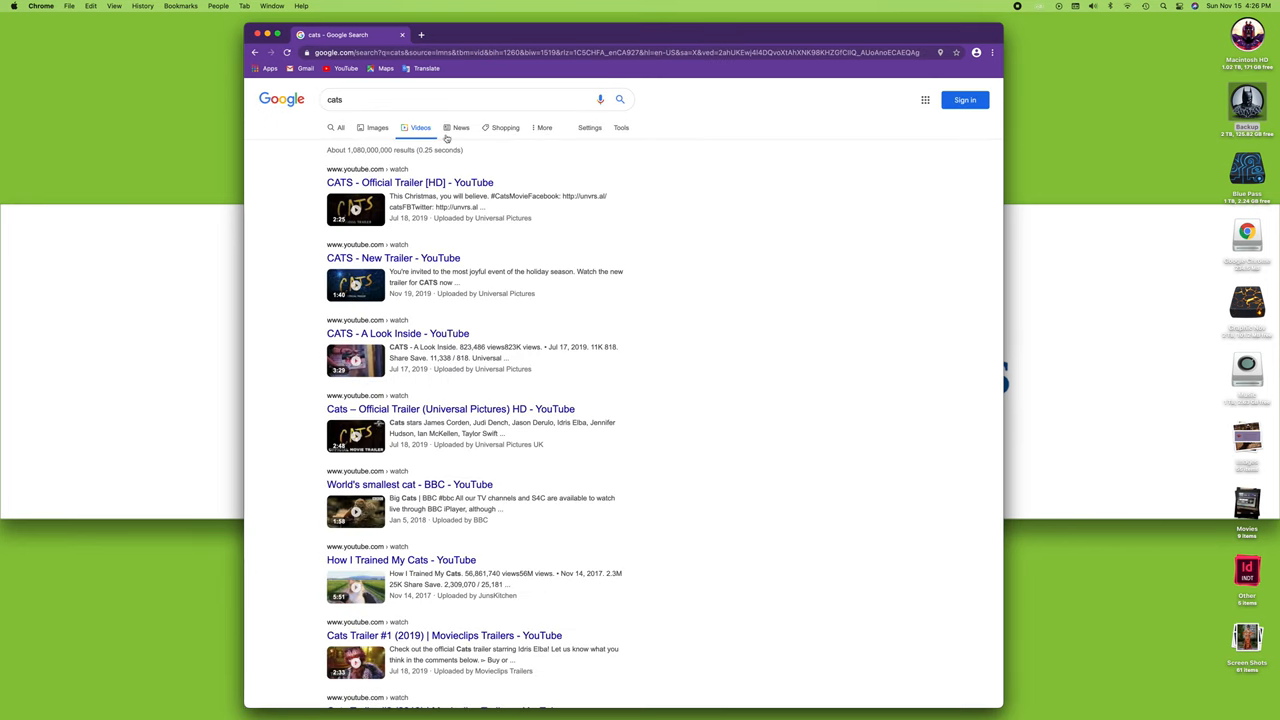
pyautogui.click(460, 128)
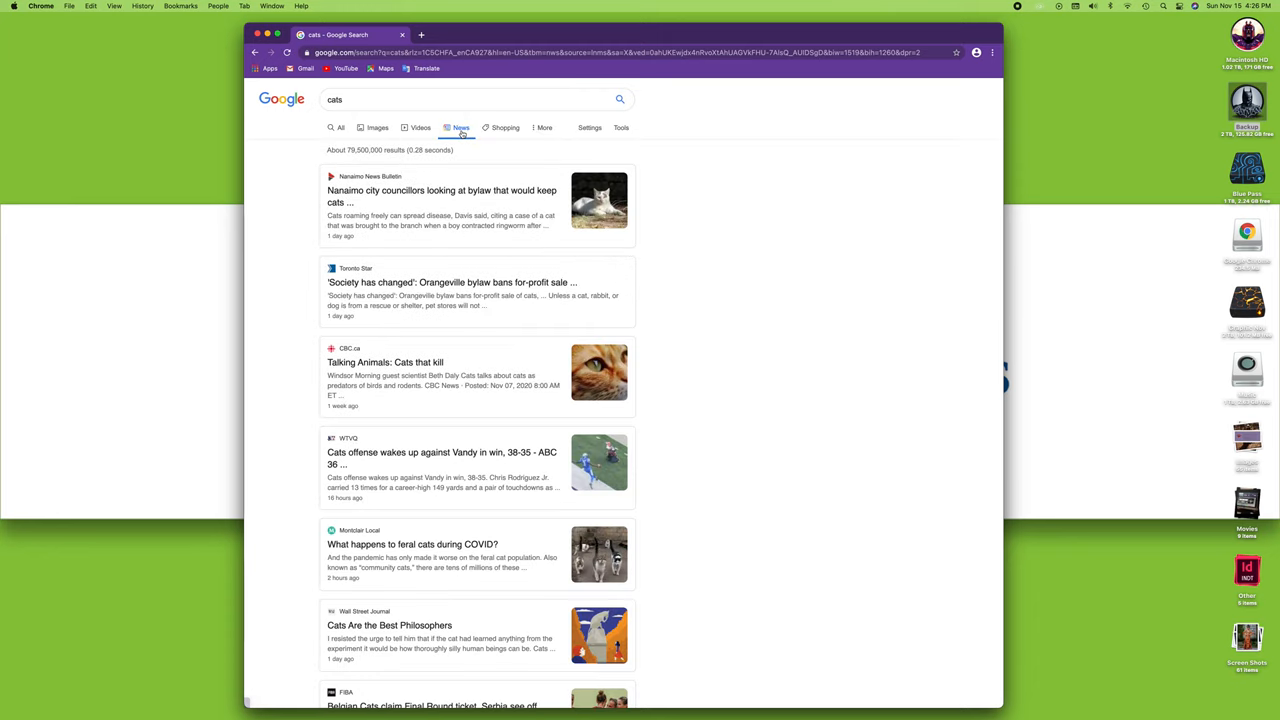
pyautogui.click(504, 128)
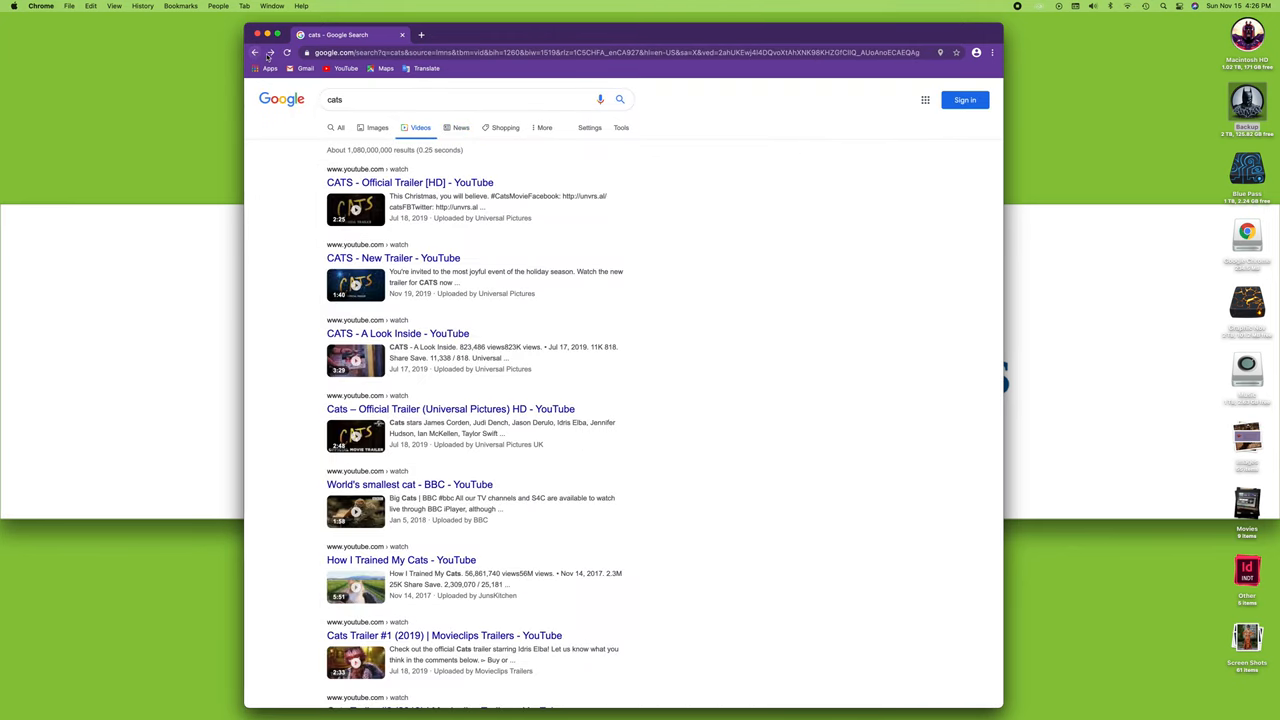
pyautogui.click(272, 52)
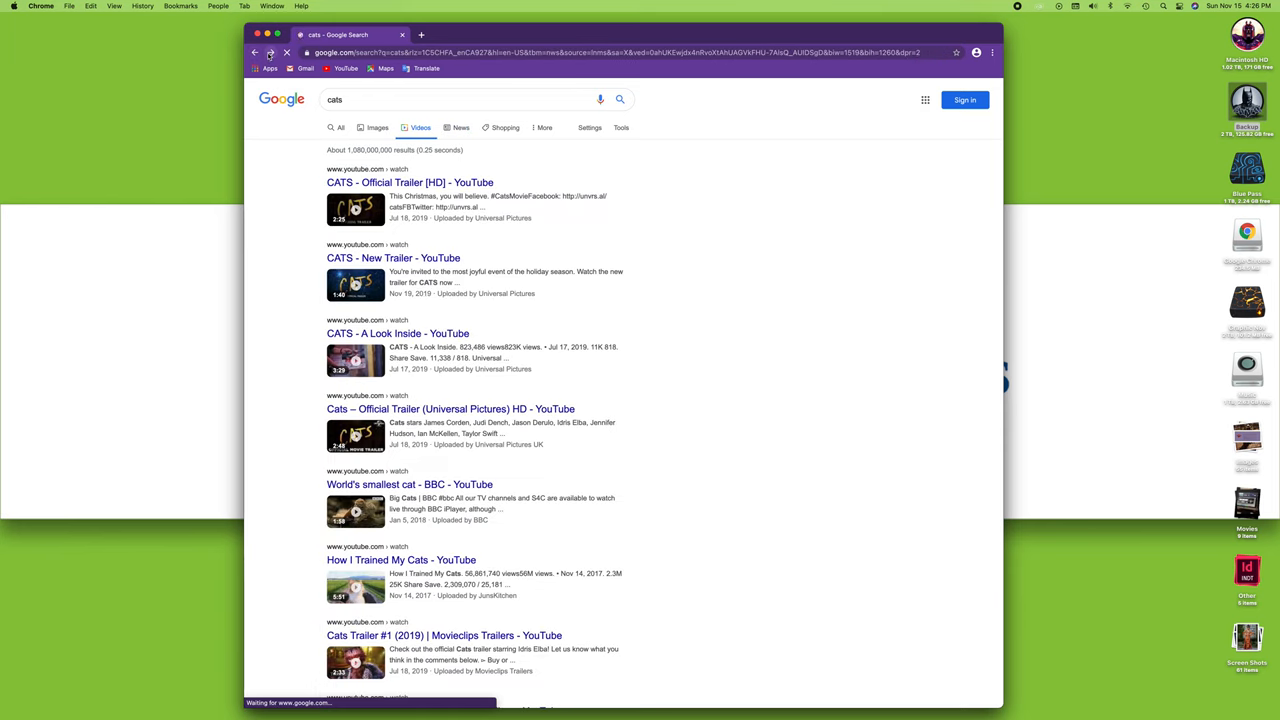
pyautogui.click(460, 128)
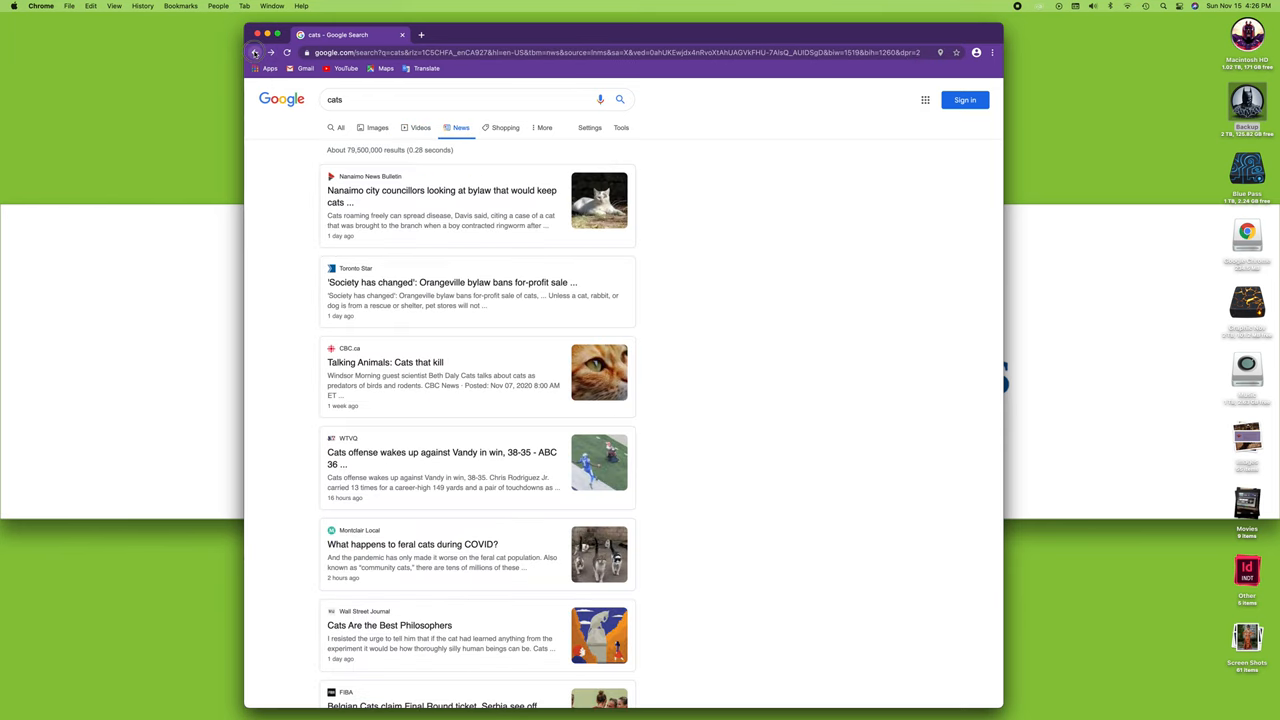
pyautogui.click(256, 52)
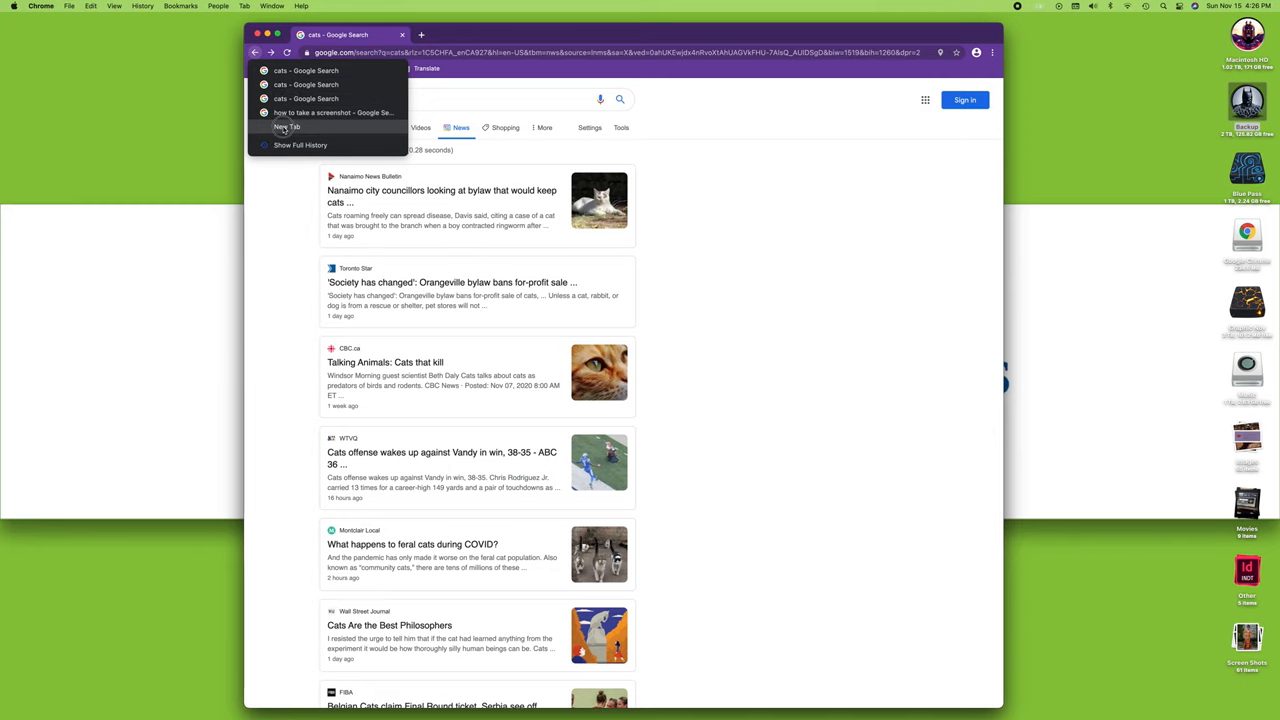
pyautogui.click(288, 128)
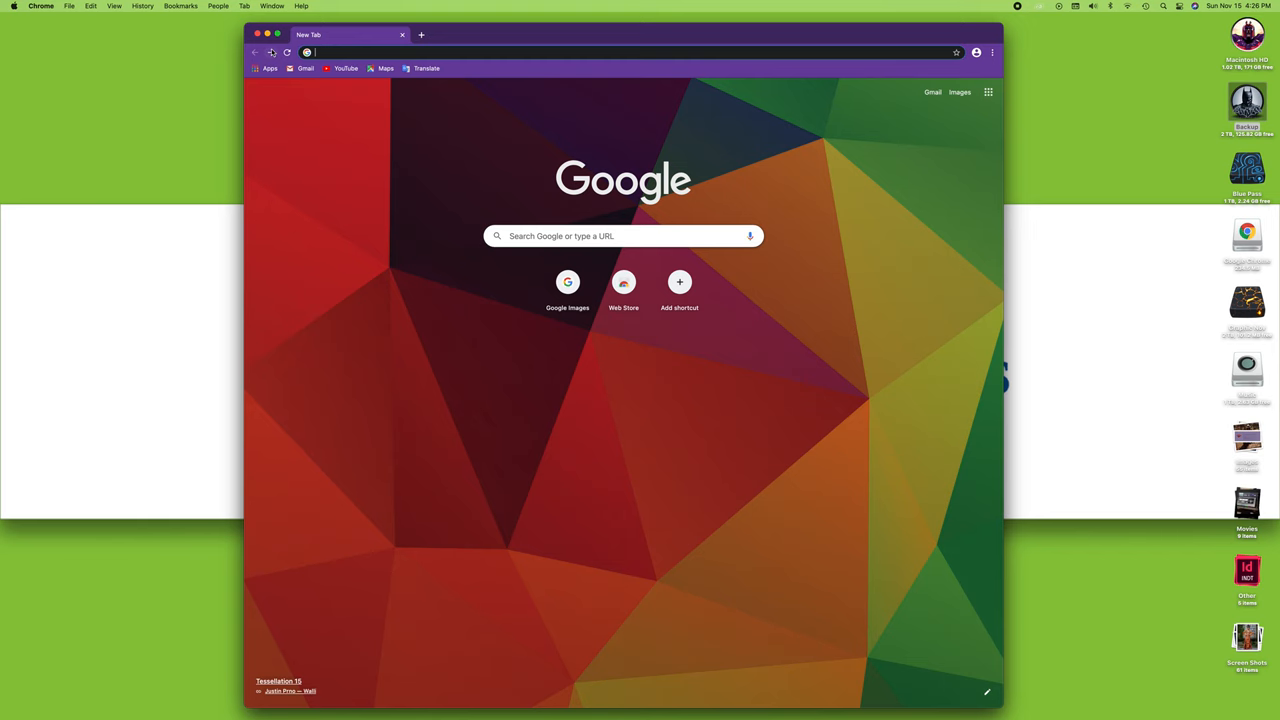
# Search 'cats' from the omnibox and show the Images results grid.
pyautogui.write('cats')
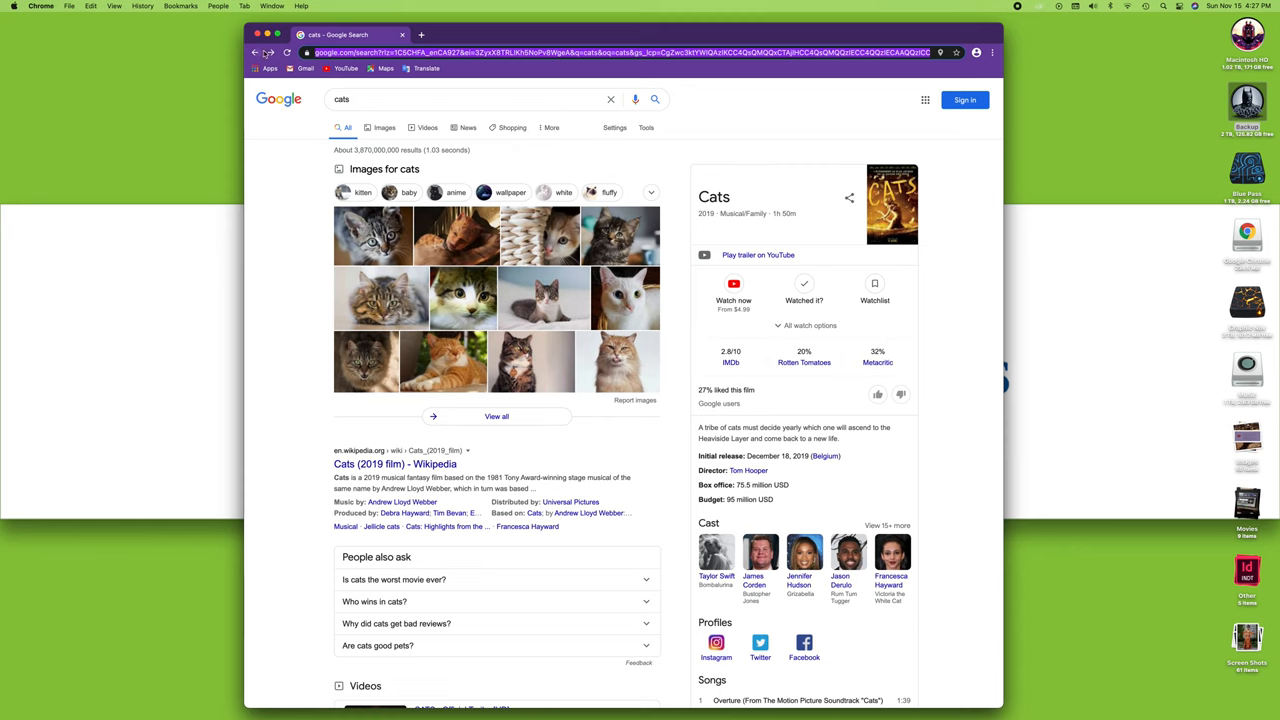
pyautogui.moveTo(292, 160)
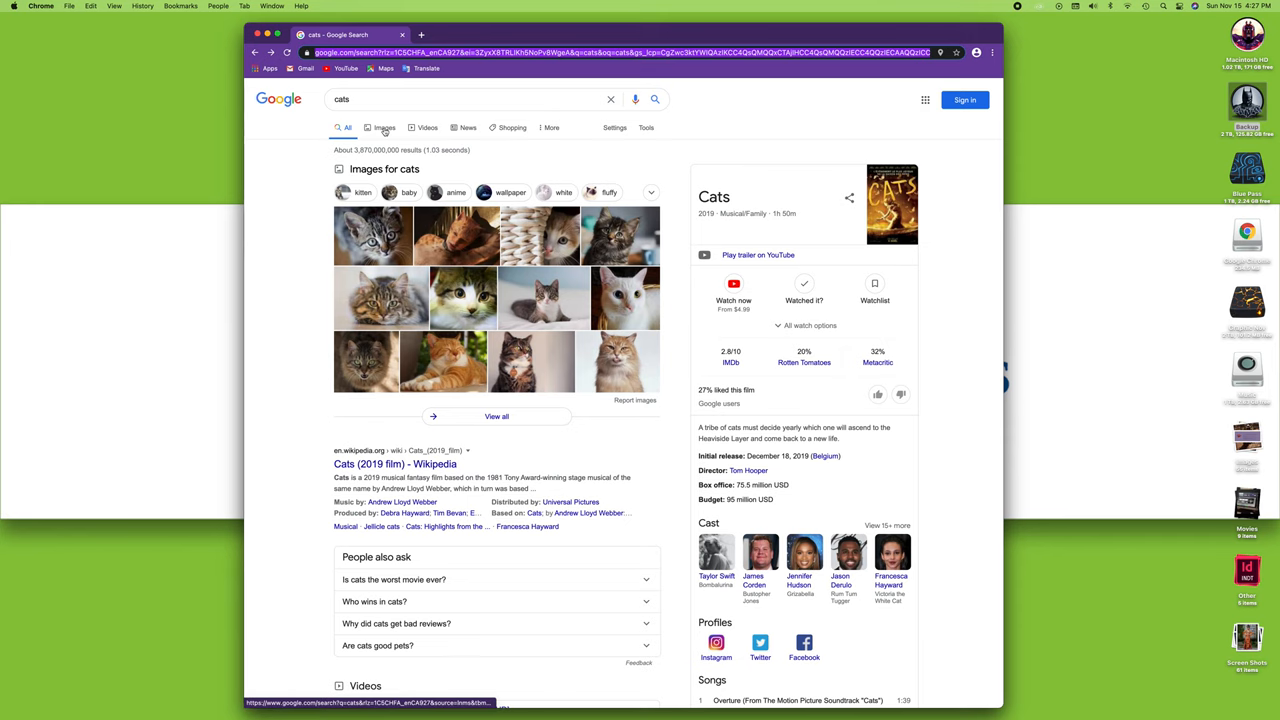
pyautogui.click(378, 128)
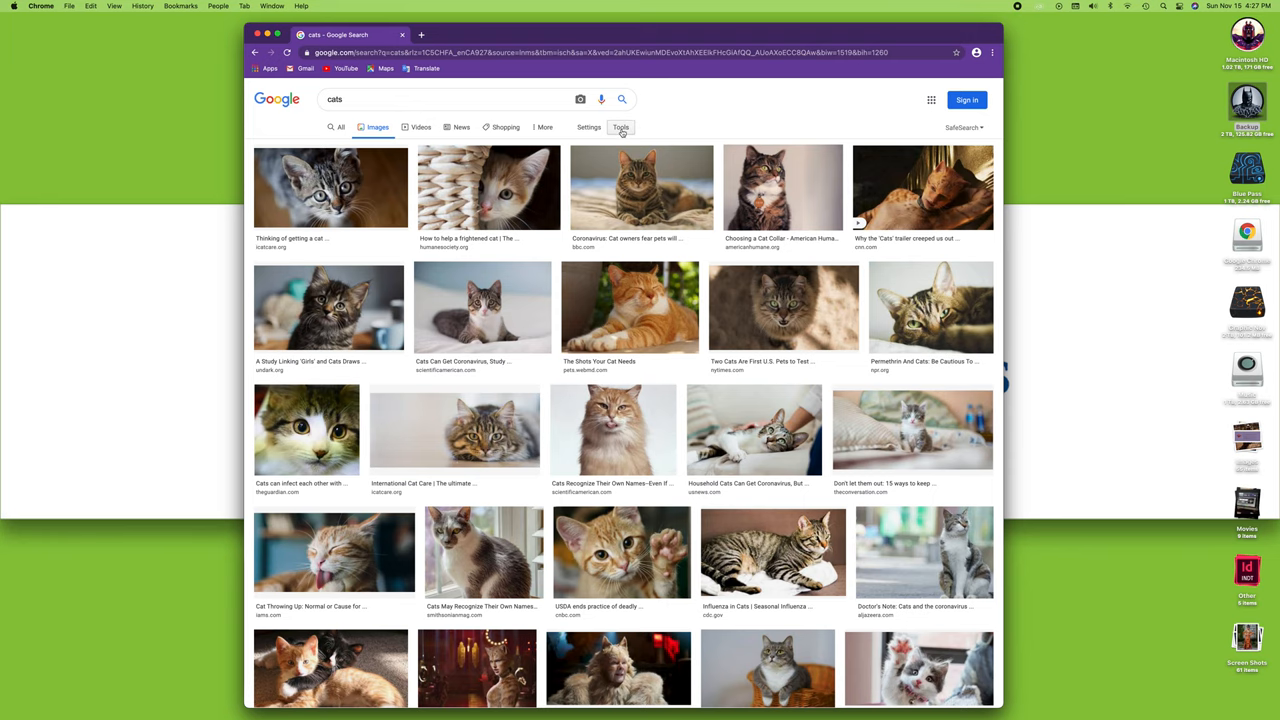
# Using Tools, filter the cat images to Large size and Creative Commons licenses.
pyautogui.click(620, 128)
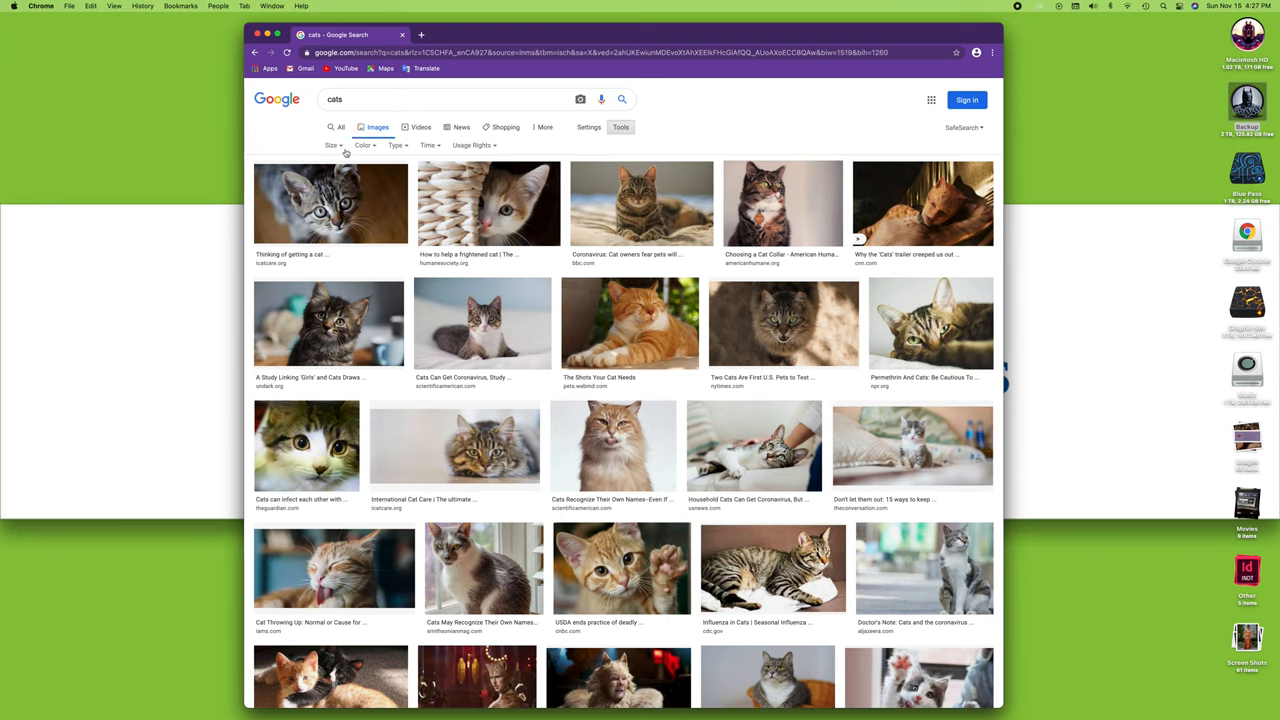
pyautogui.click(332, 144)
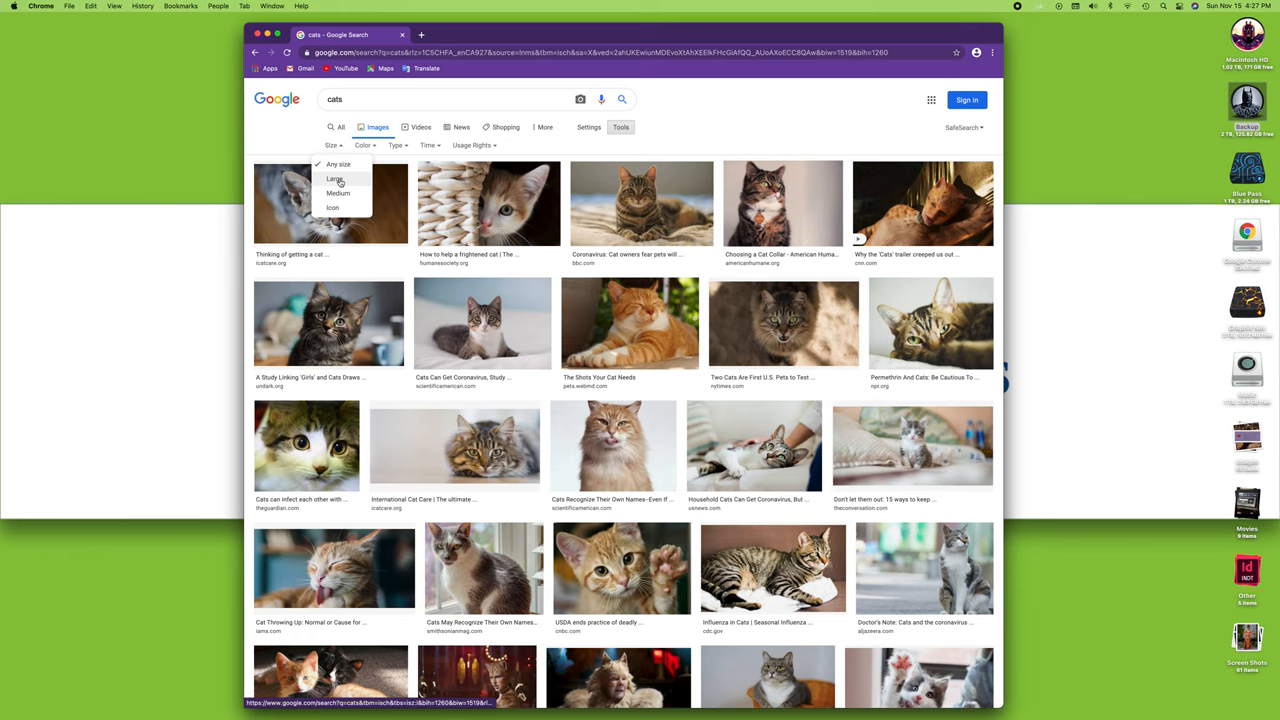
pyautogui.click(336, 180)
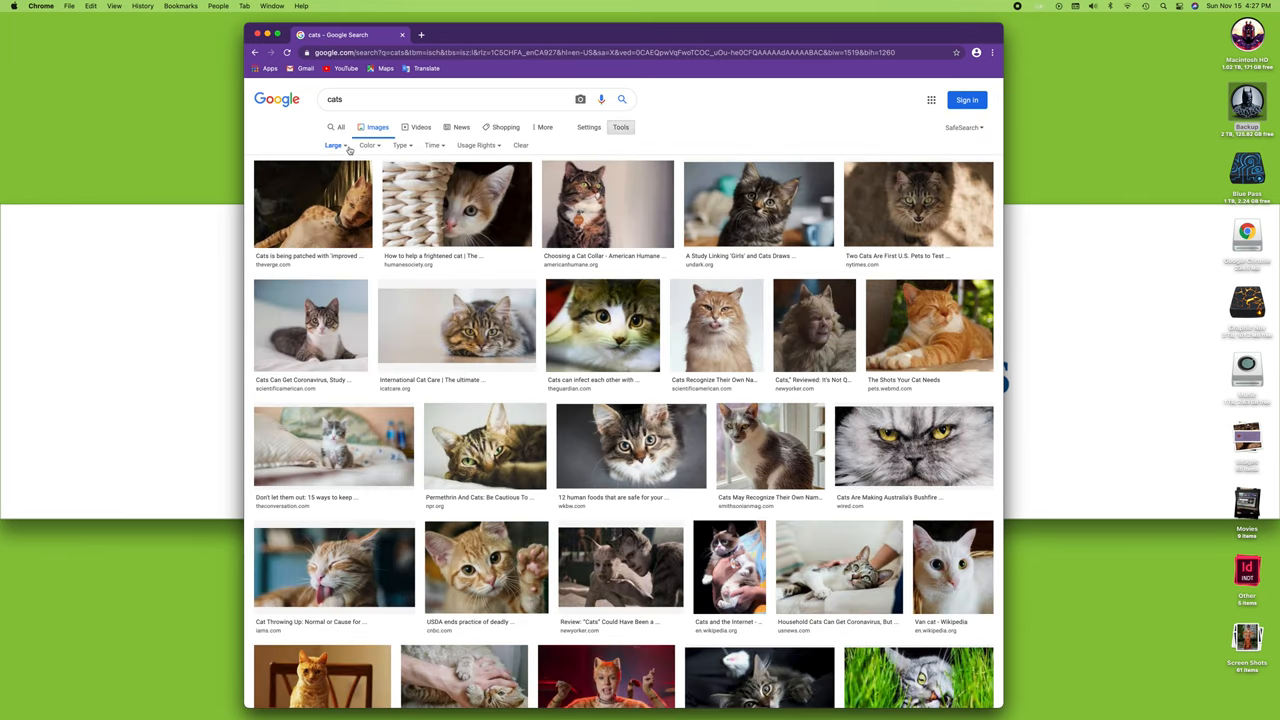
pyautogui.click(368, 144)
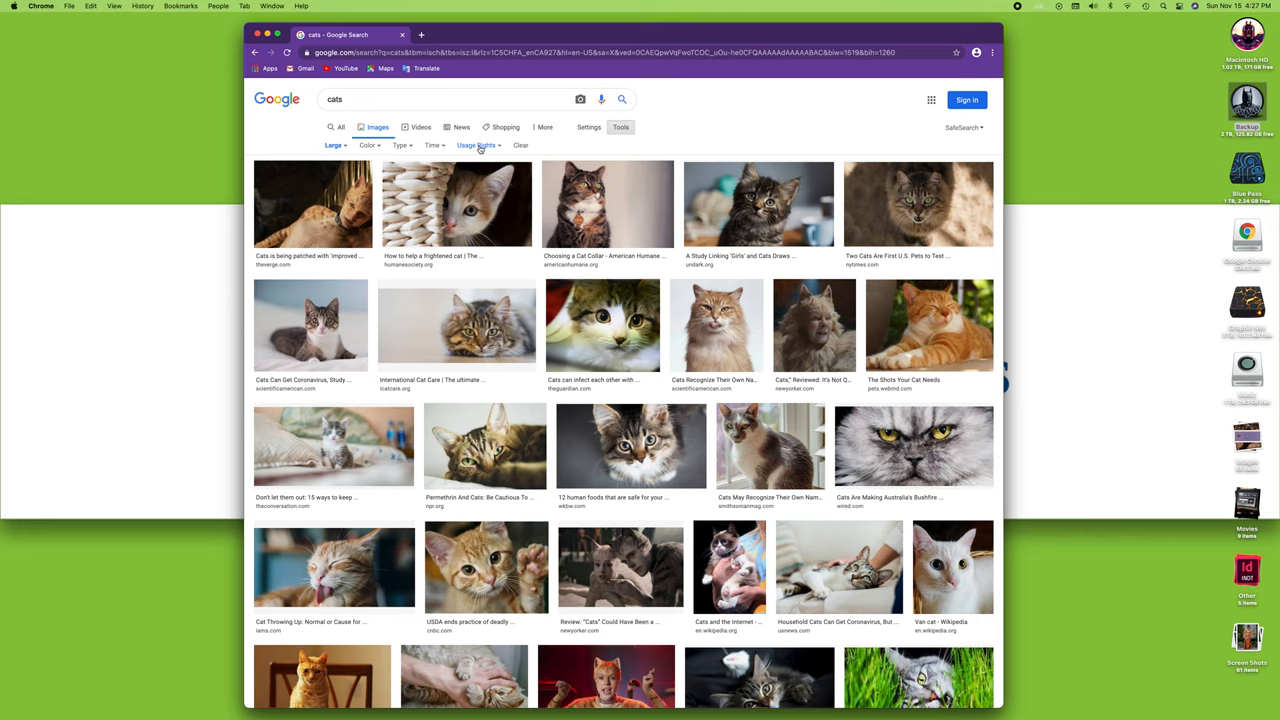
pyautogui.click(476, 144)
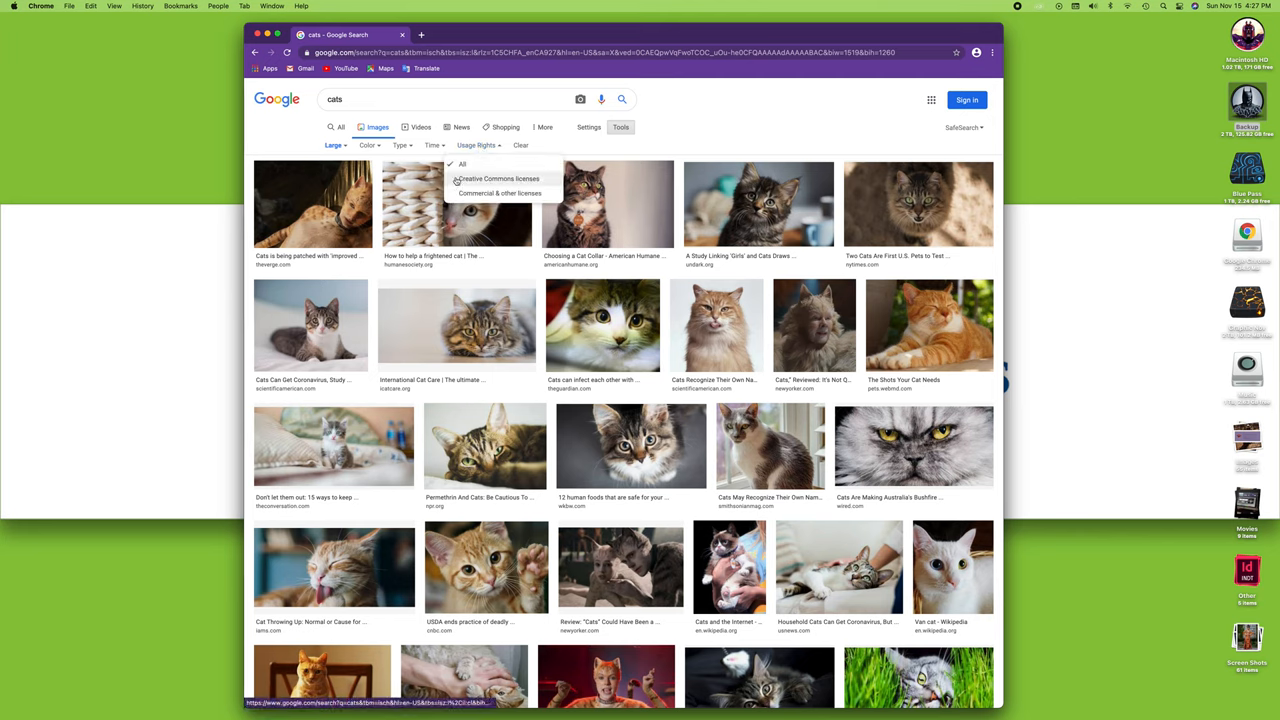
pyautogui.click(496, 178)
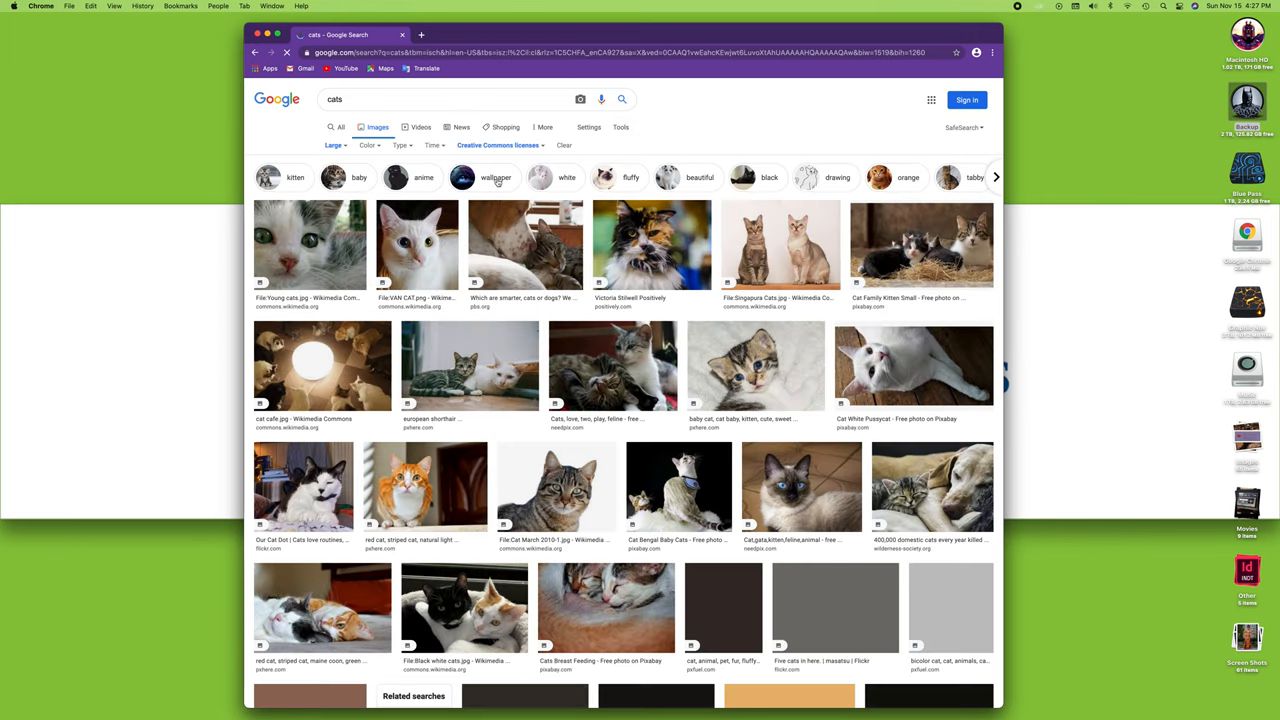
pyautogui.click(620, 128)
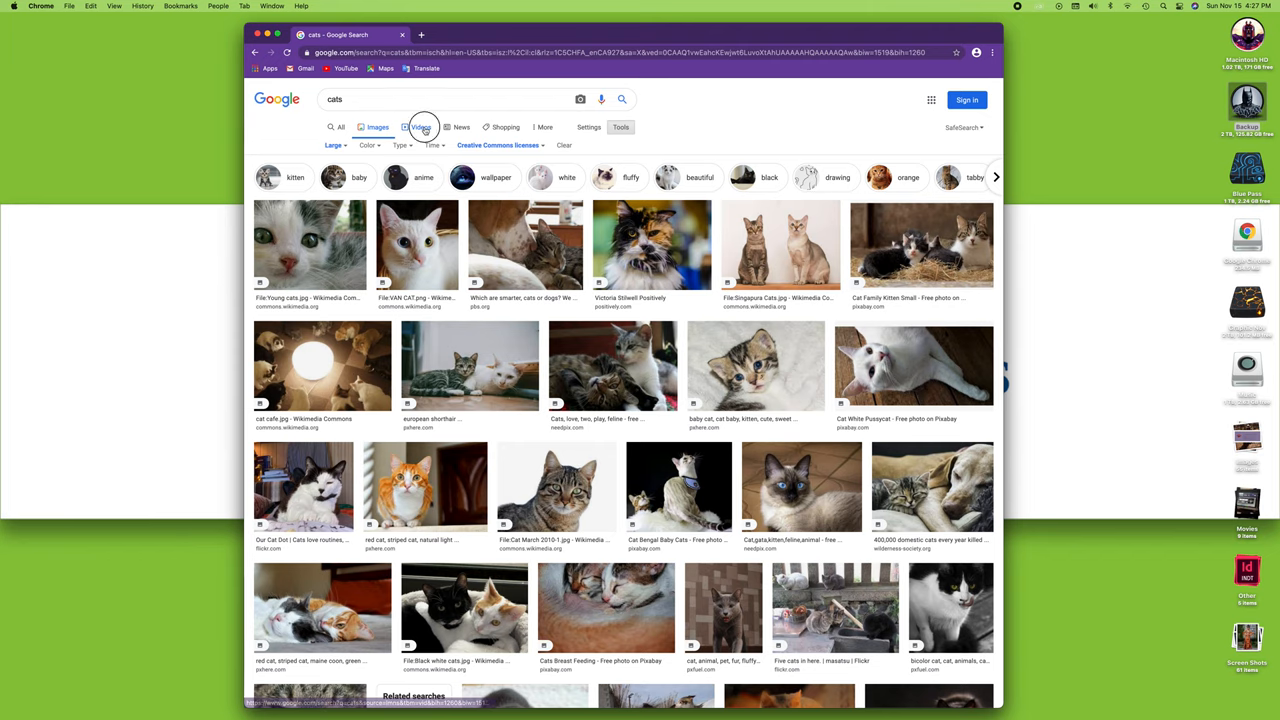
# Filter cats videos to past 24 hours, Medium (4-20 min) duration and High quality.
pyautogui.click(420, 128)
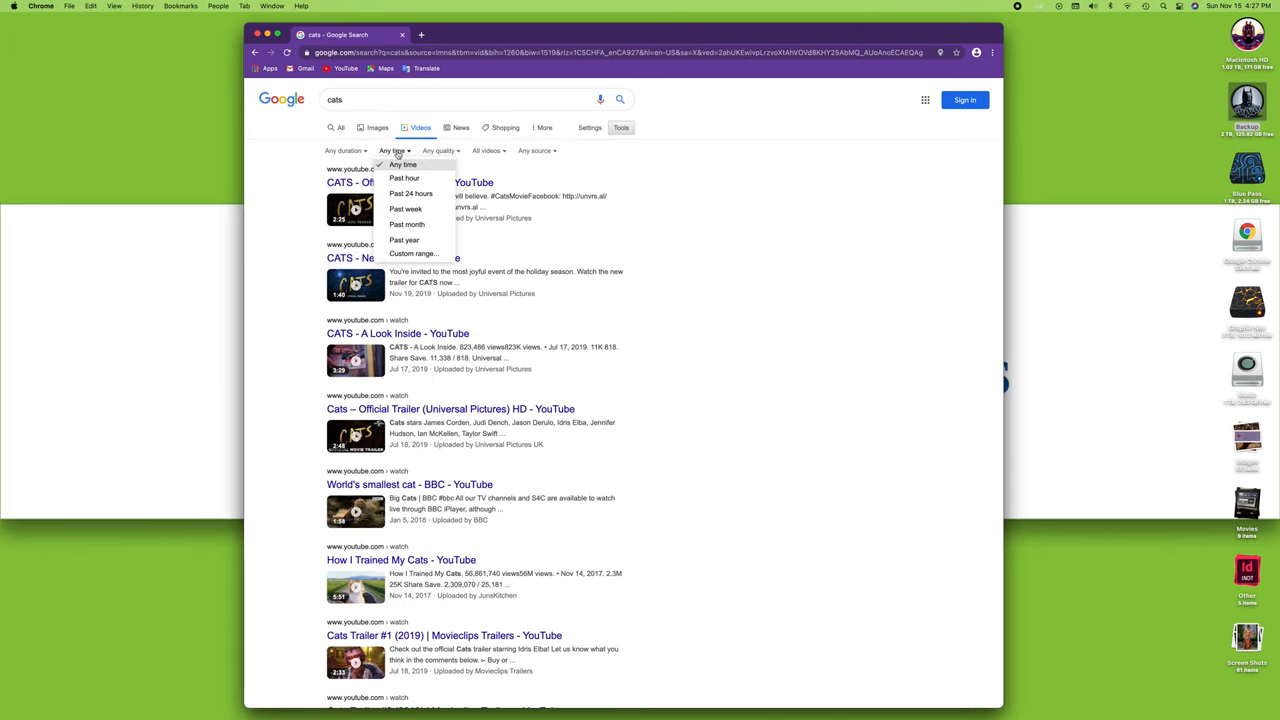
pyautogui.click(410, 192)
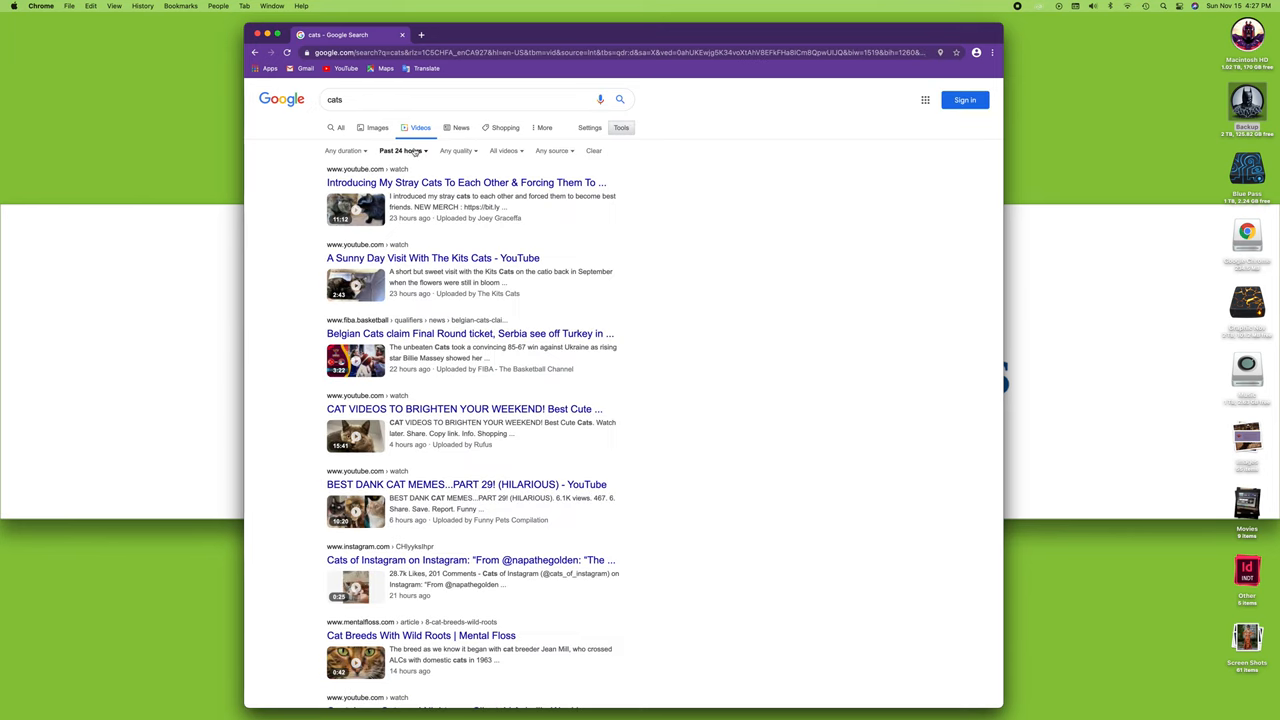
pyautogui.click(344, 150)
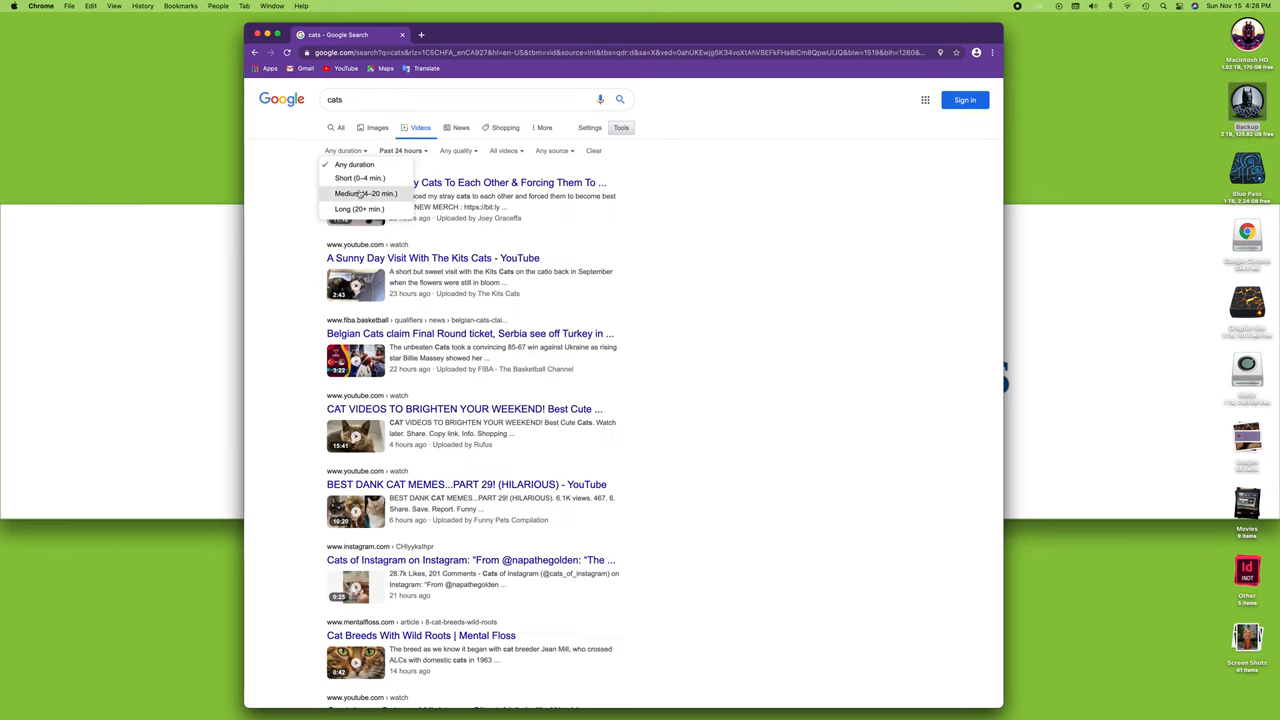
pyautogui.click(366, 192)
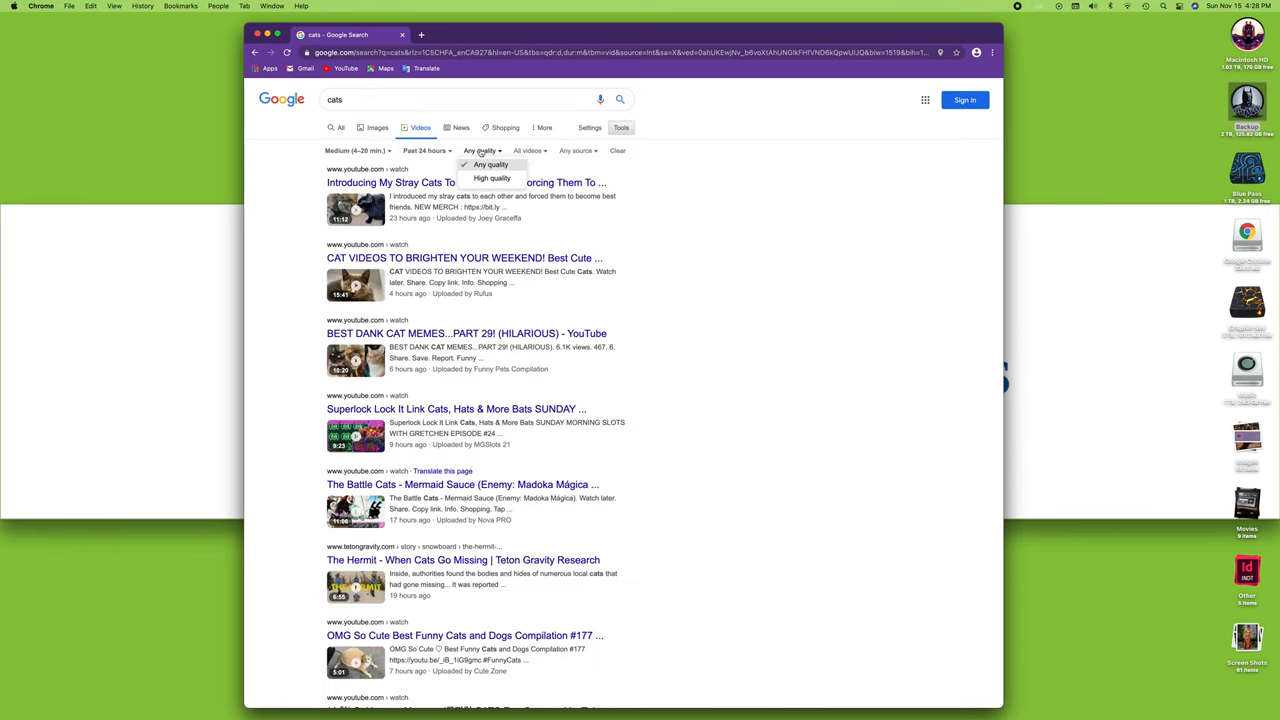
pyautogui.click(492, 178)
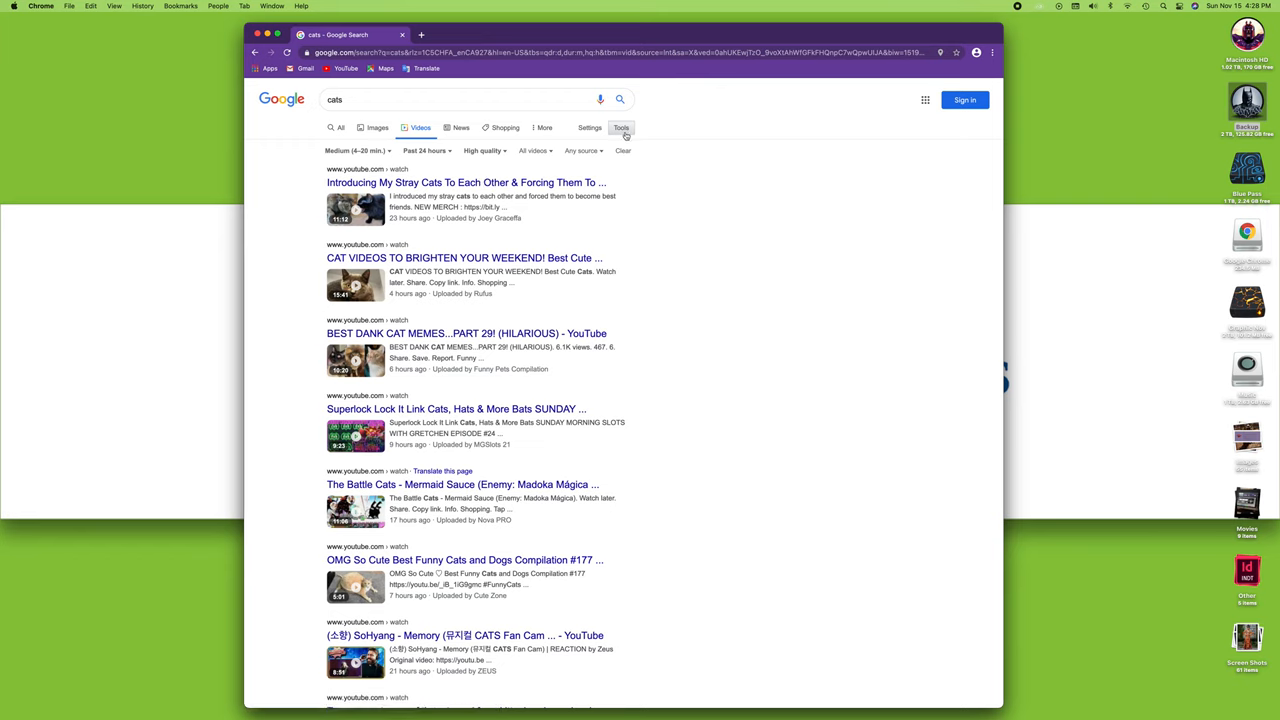
pyautogui.moveTo(462, 136)
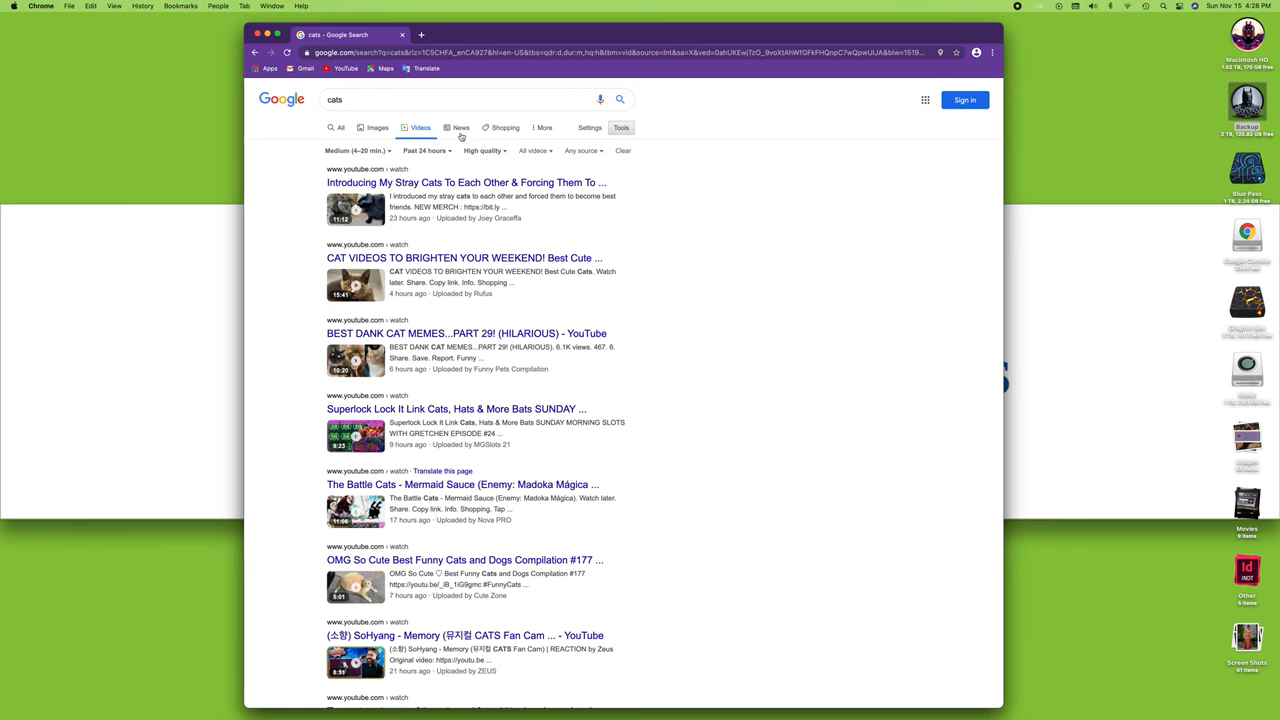
# Limit cats News results to the past year and sort them by date.
pyautogui.click(460, 128)
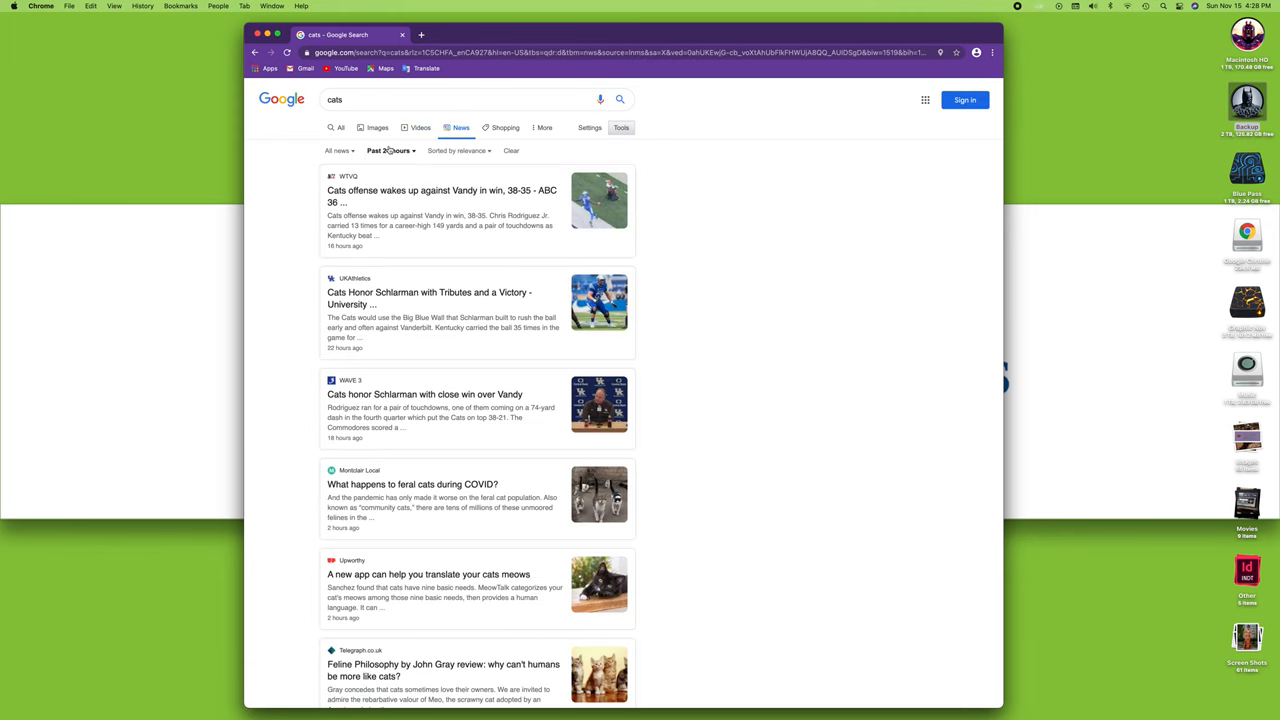
pyautogui.click(388, 150)
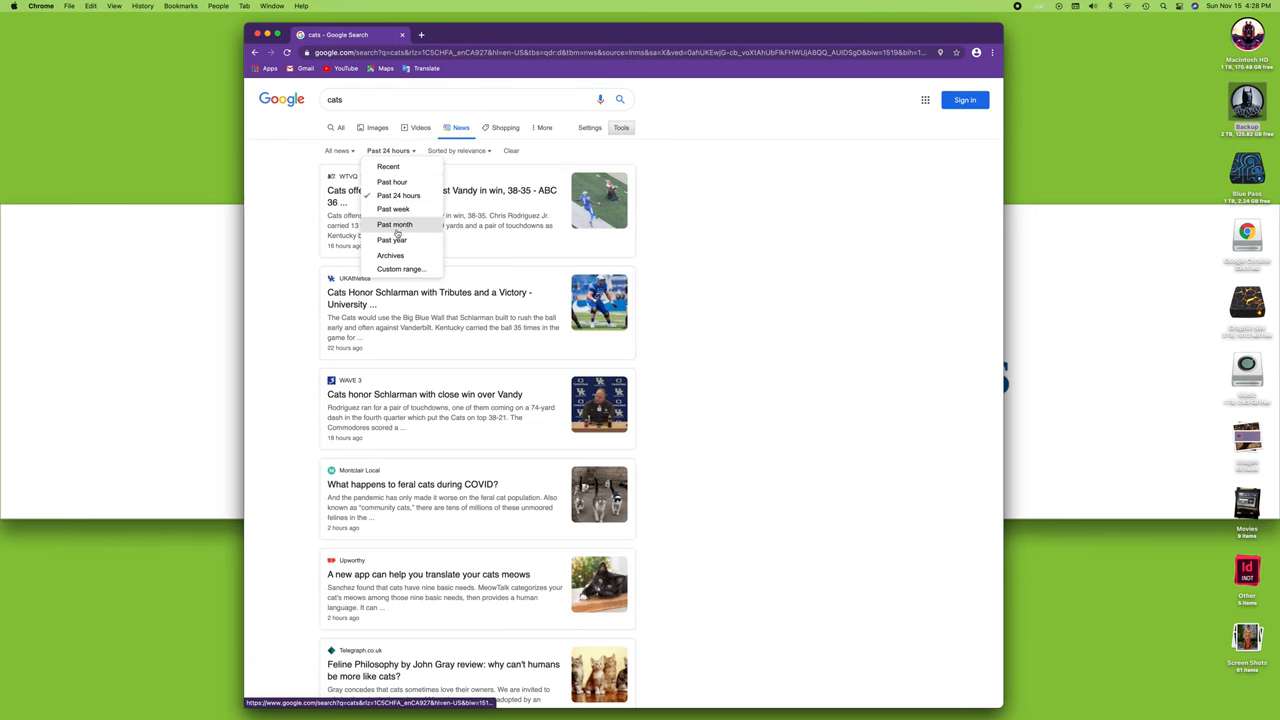
pyautogui.click(392, 240)
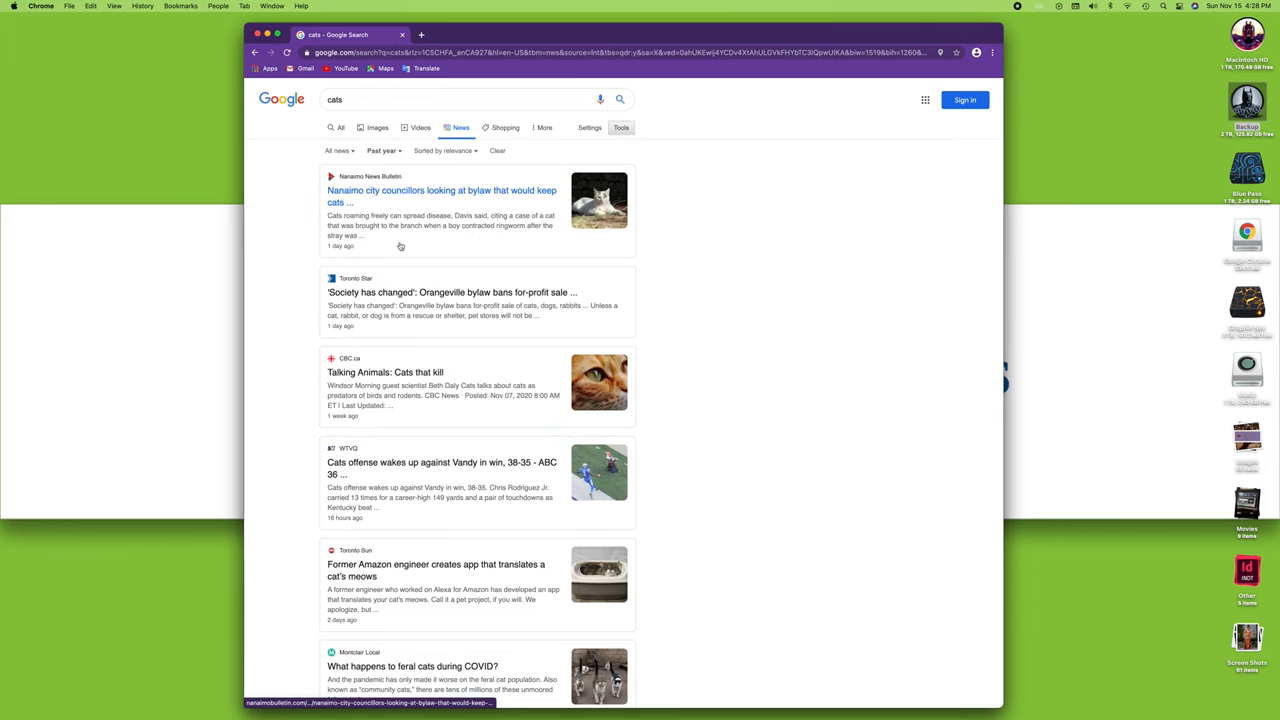
pyautogui.click(444, 150)
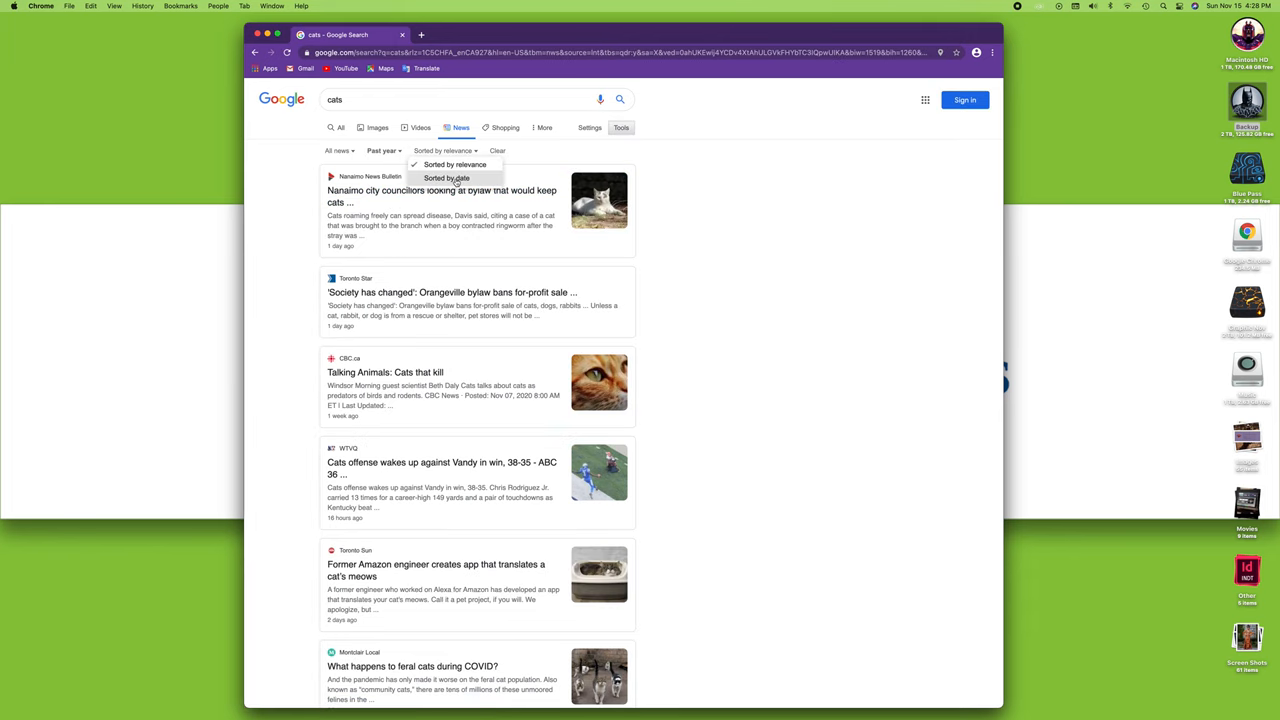
pyautogui.click(446, 178)
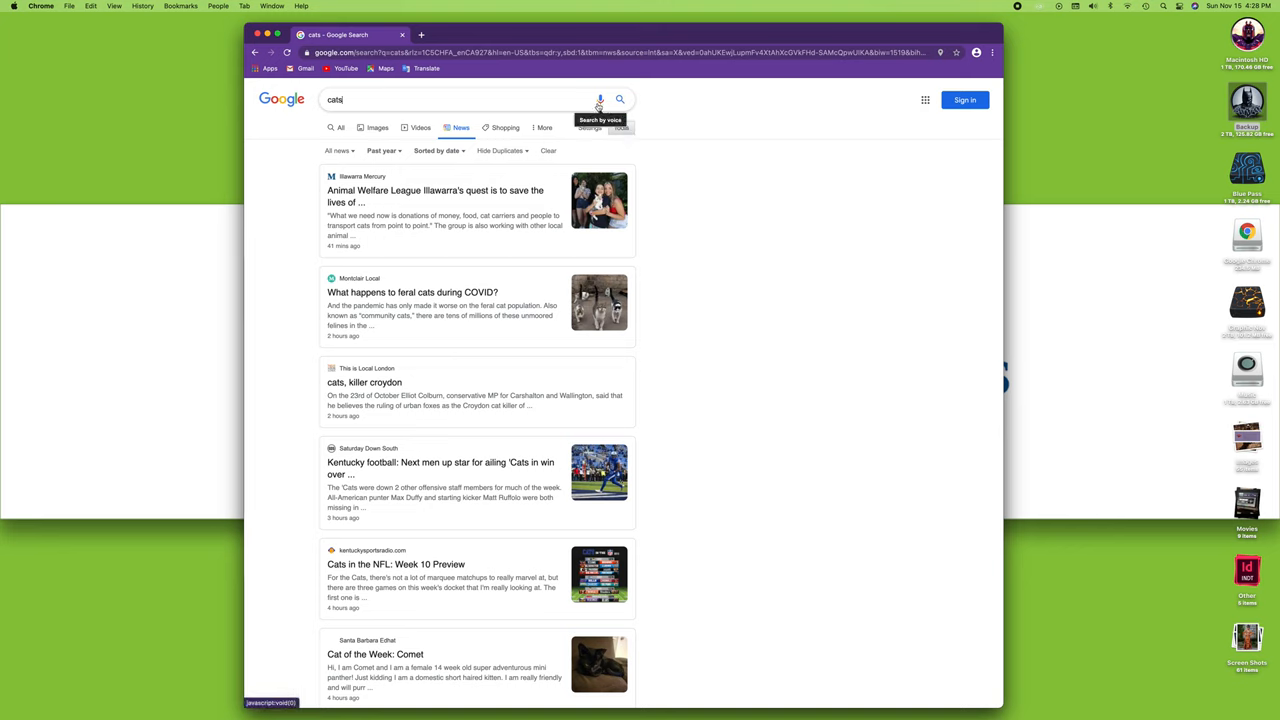
pyautogui.moveTo(314, 104)
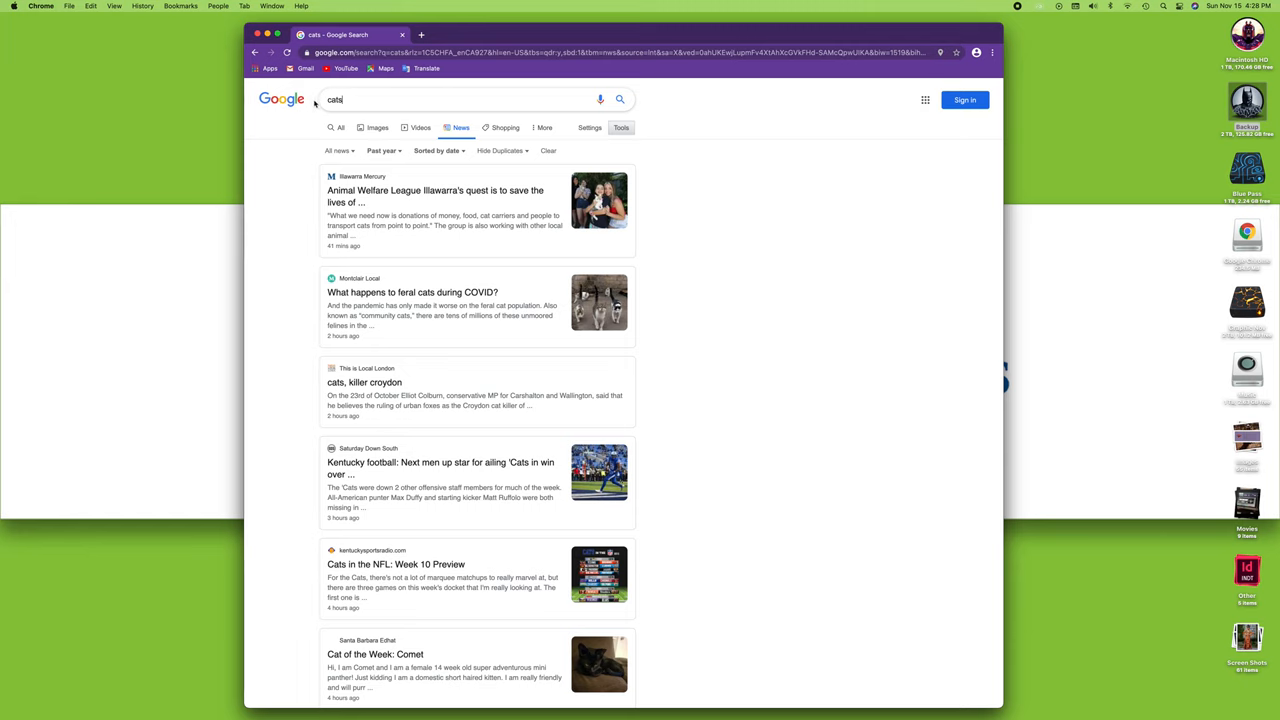
pyautogui.moveTo(308, 112)
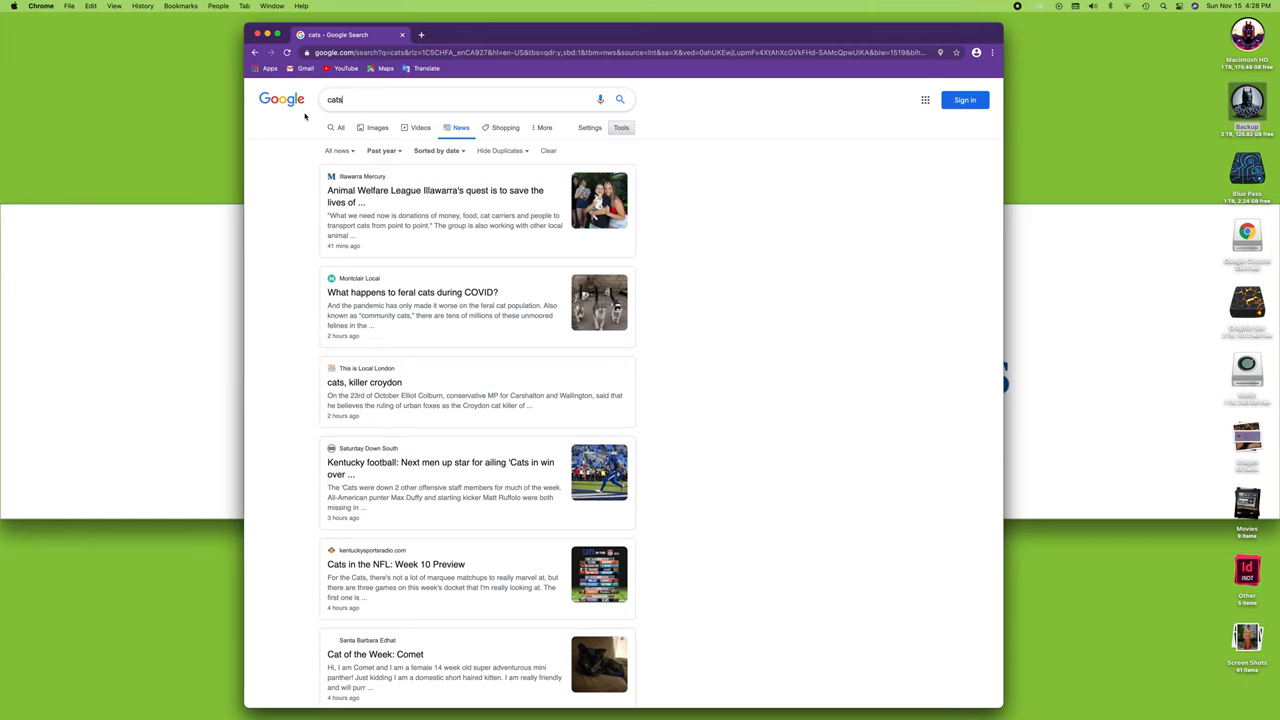
# Search Google for 'bing' and open the Microsoft Bing website from the All results.
pyautogui.click(438, 150)
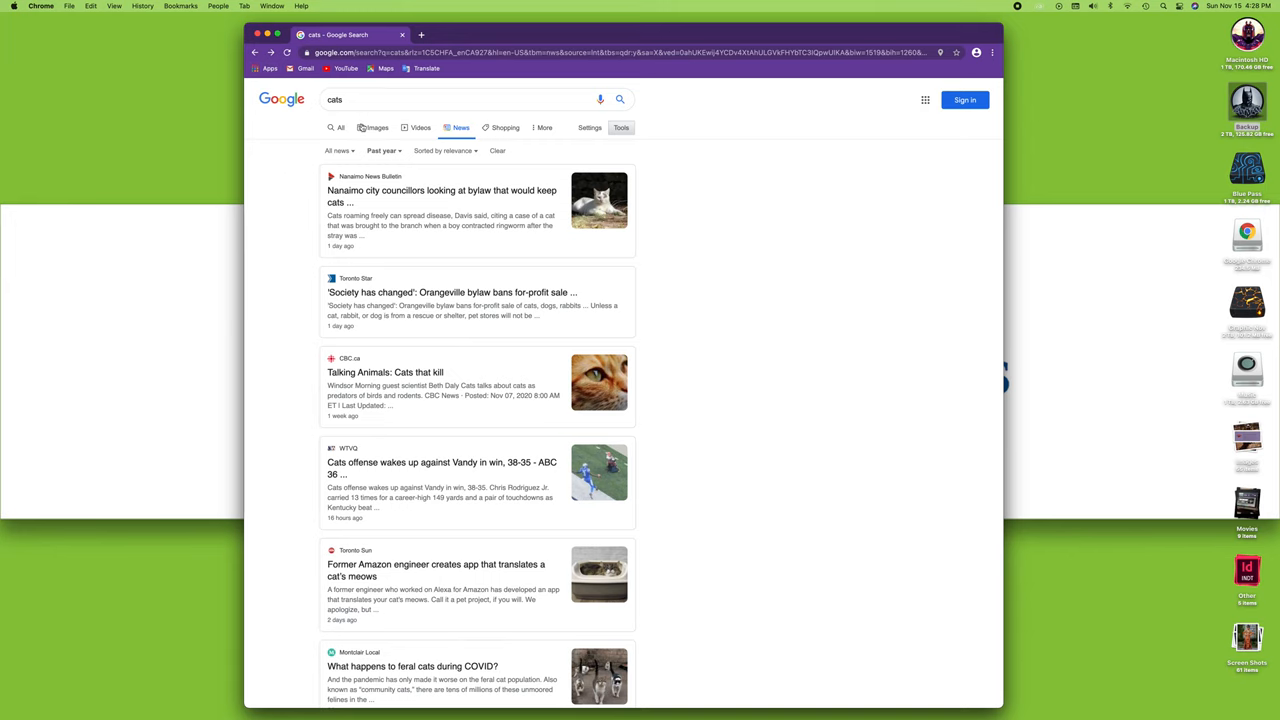
pyautogui.write('bi')
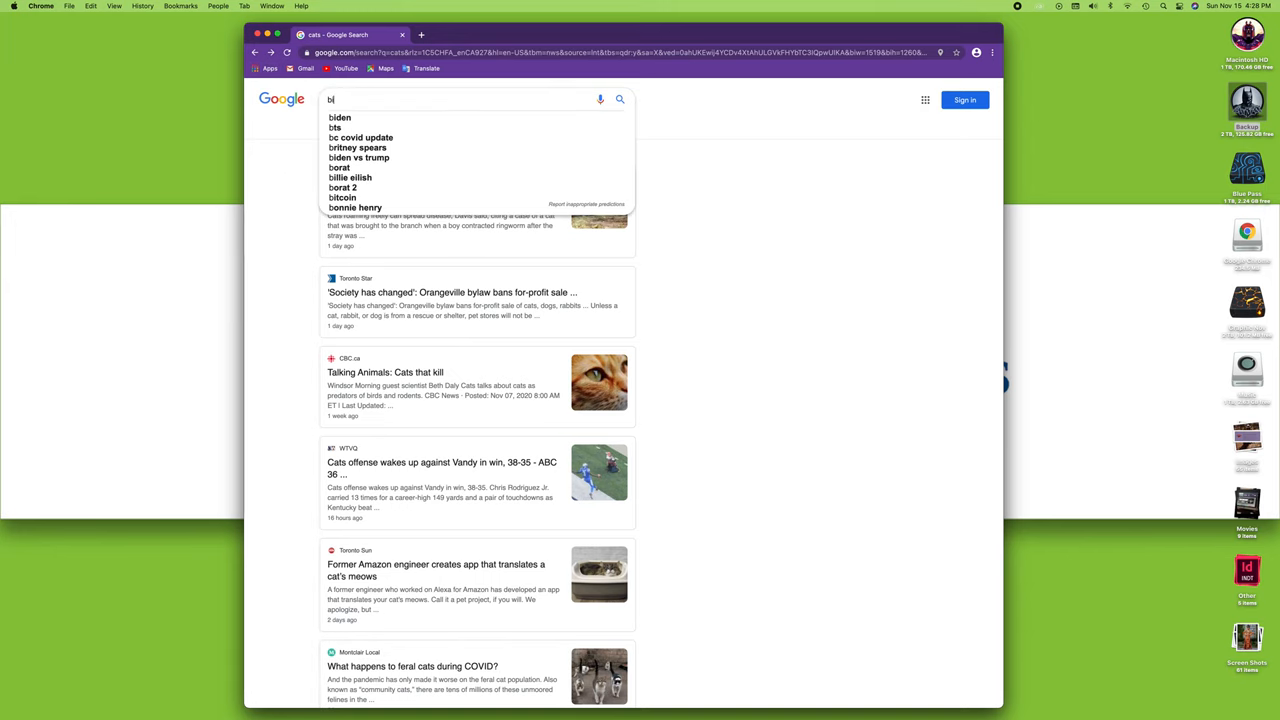
pyautogui.write('bing')
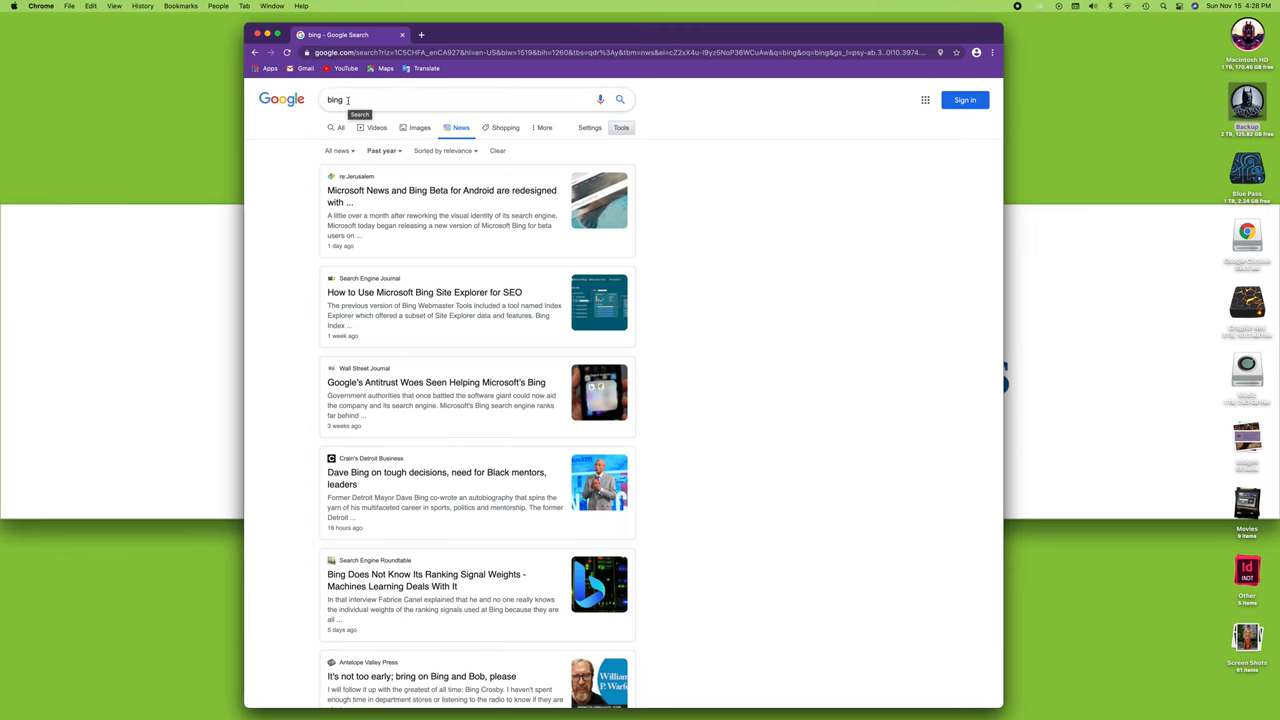
pyautogui.click(340, 128)
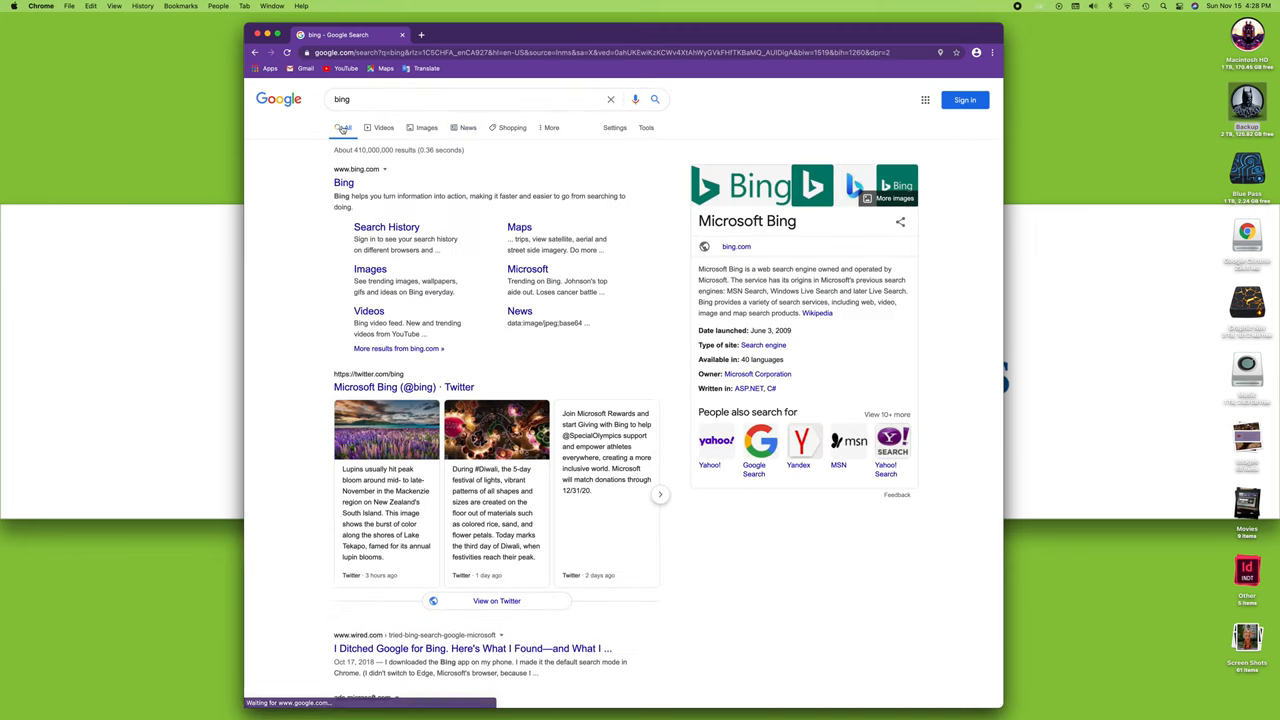
pyautogui.click(344, 182)
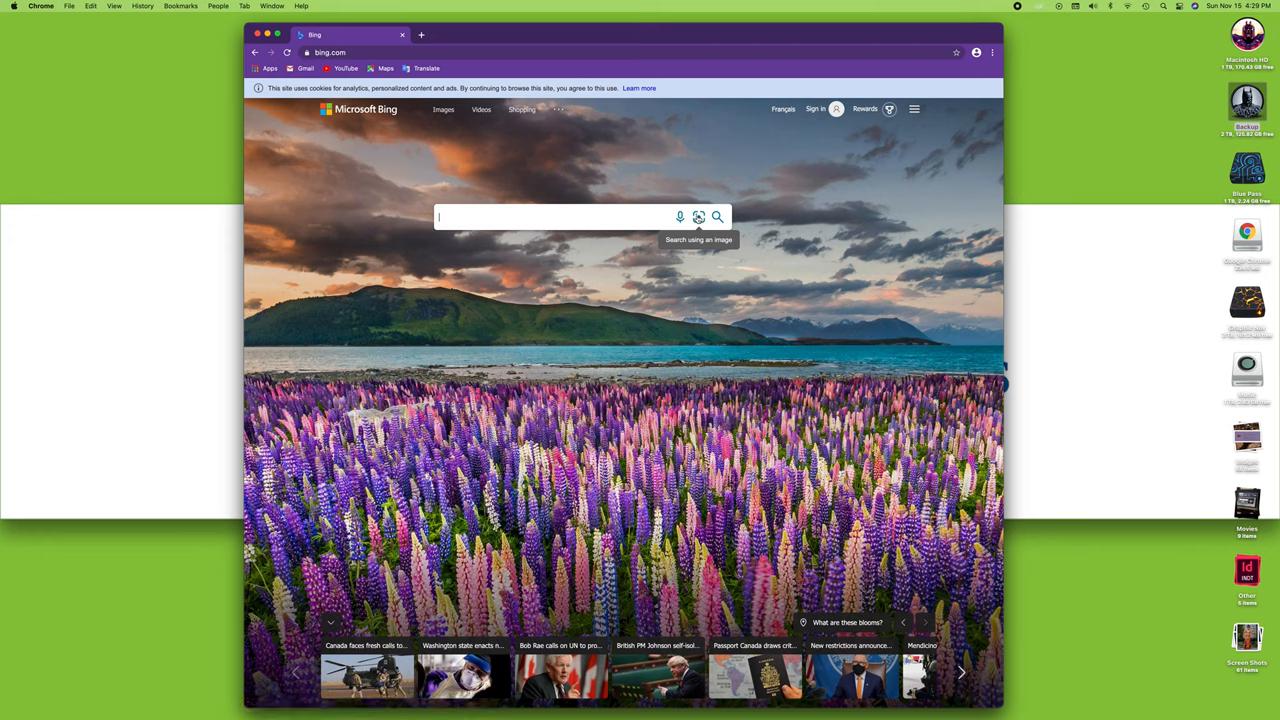
pyautogui.moveTo(756, 556)
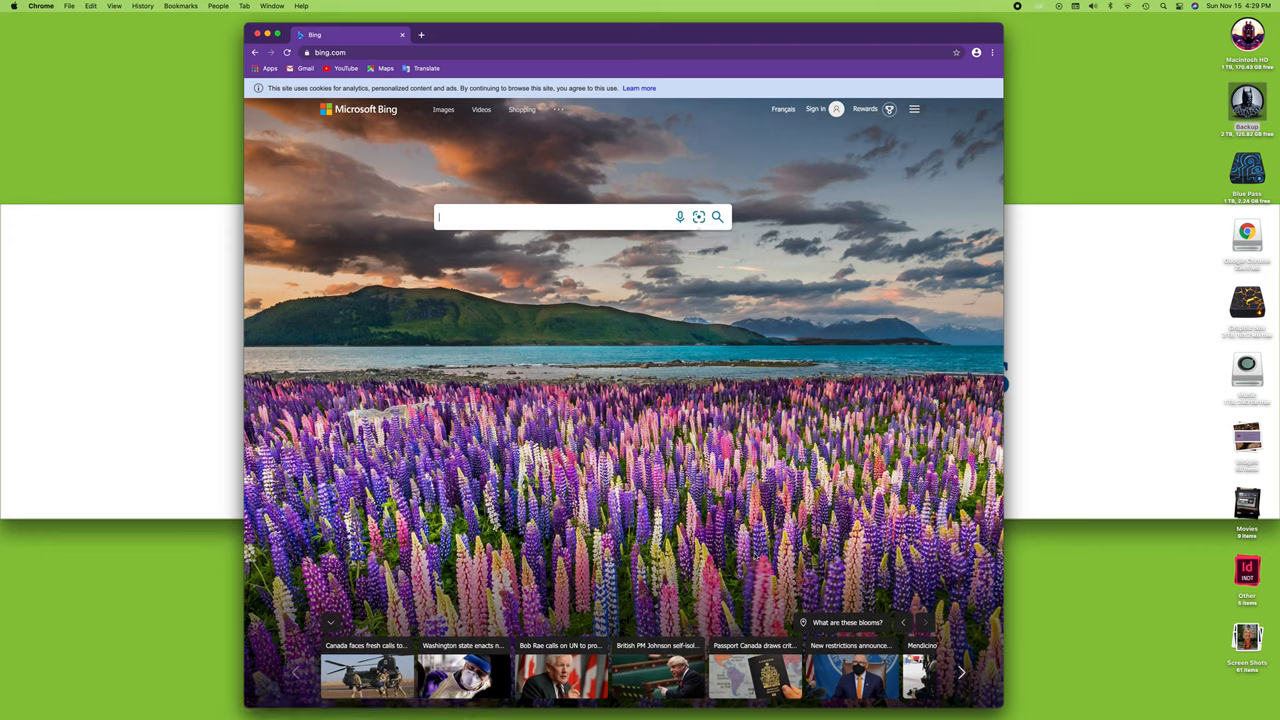
pyautogui.moveTo(700, 216)
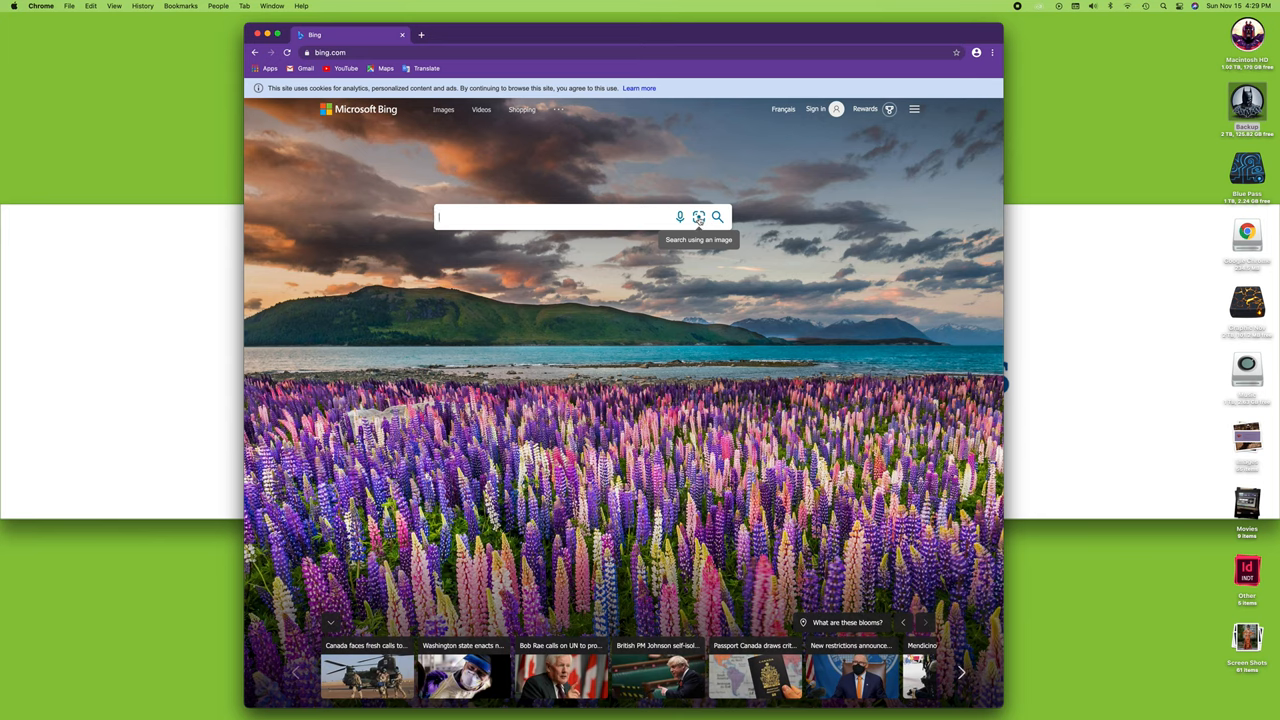
pyautogui.moveTo(700, 216)
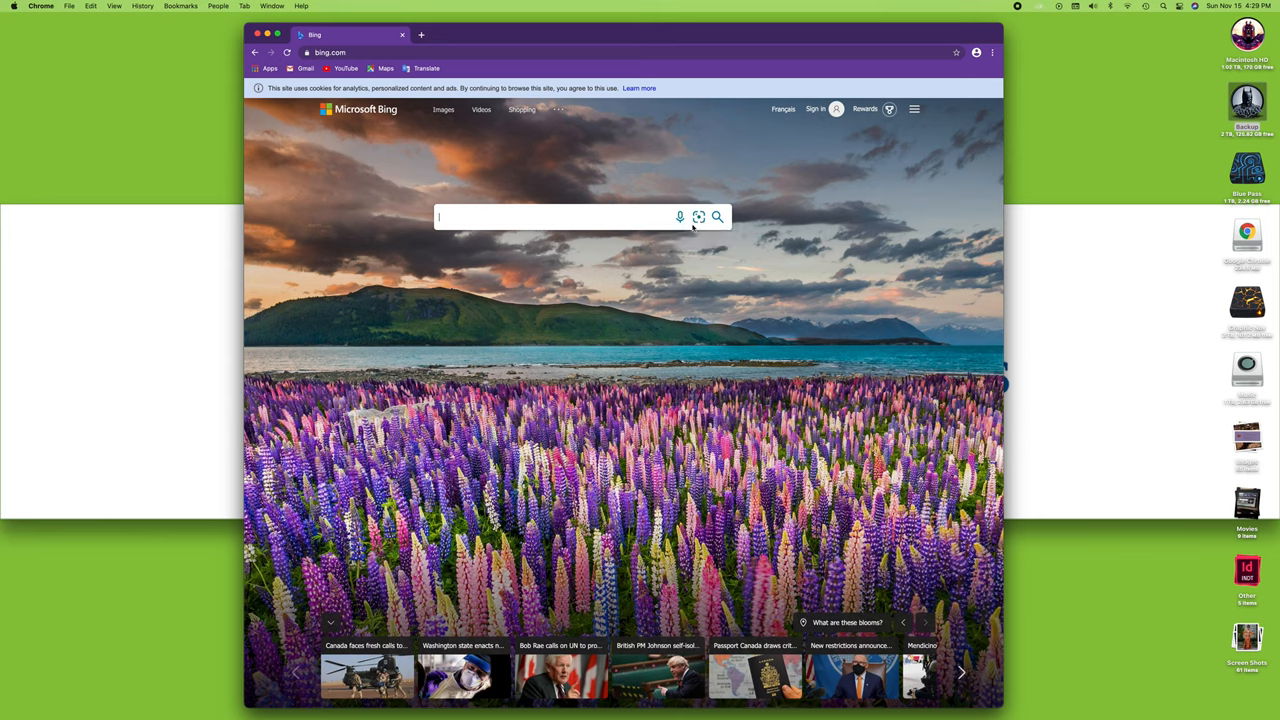
pyautogui.moveTo(684, 242)
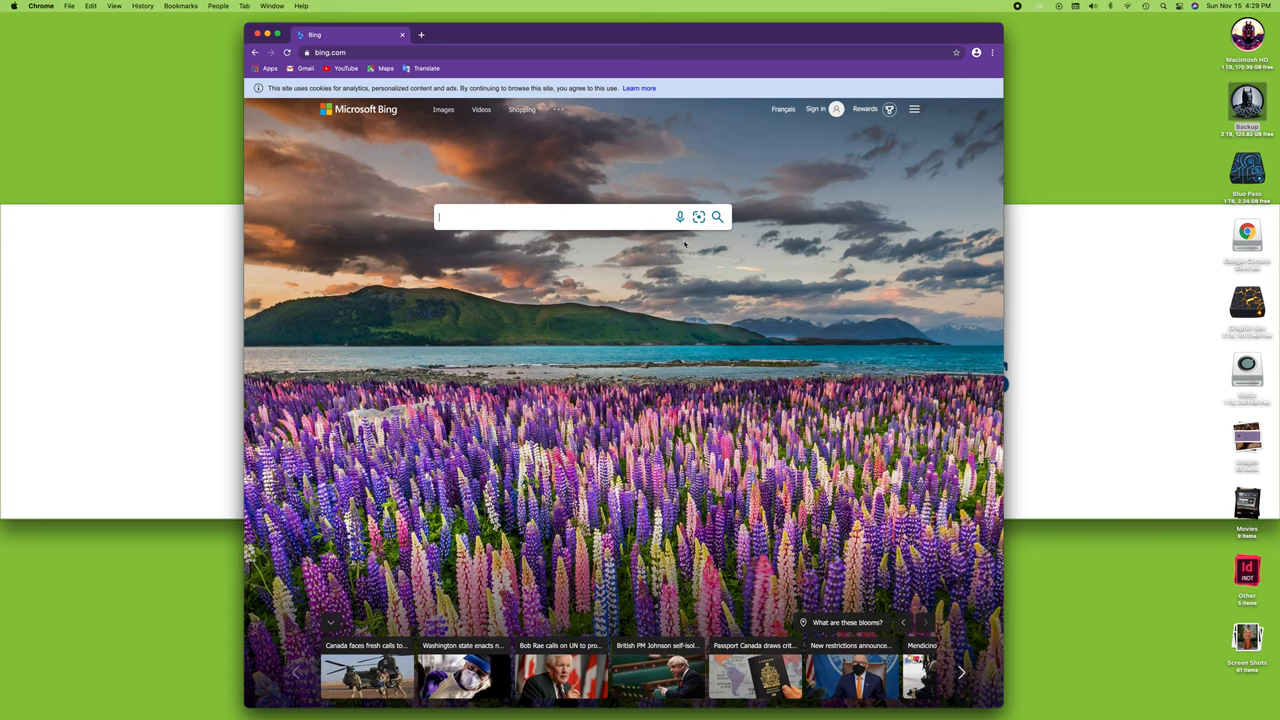